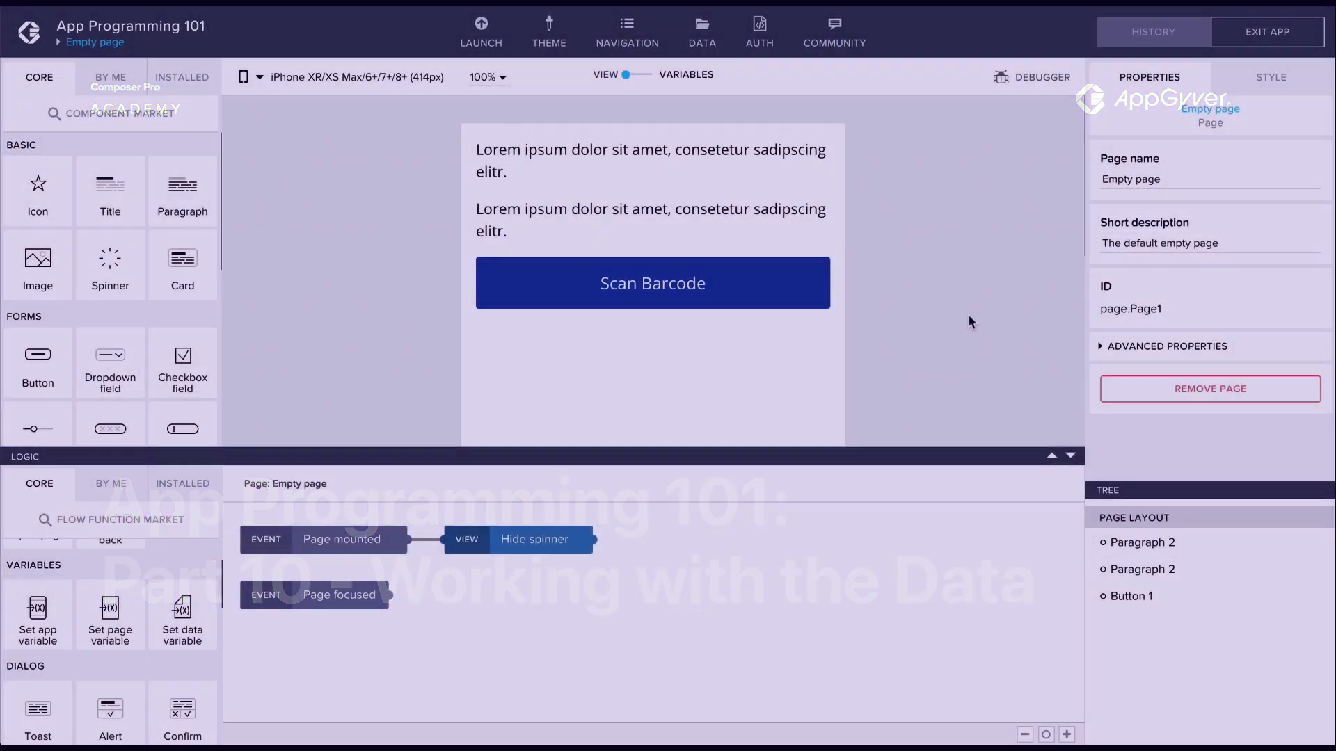
Collapse the logic canvas and select the top paragraph to show its properties
left_click(1070, 454)
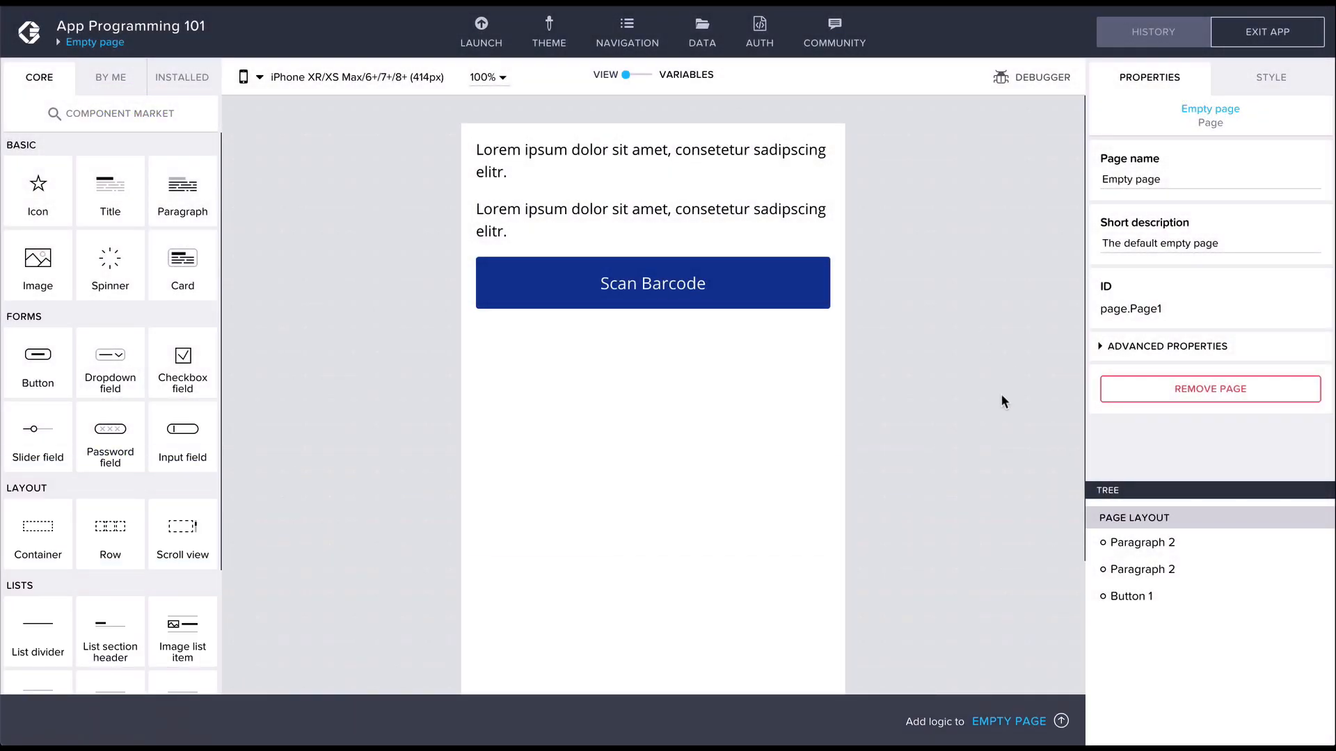
left_click(649, 160)
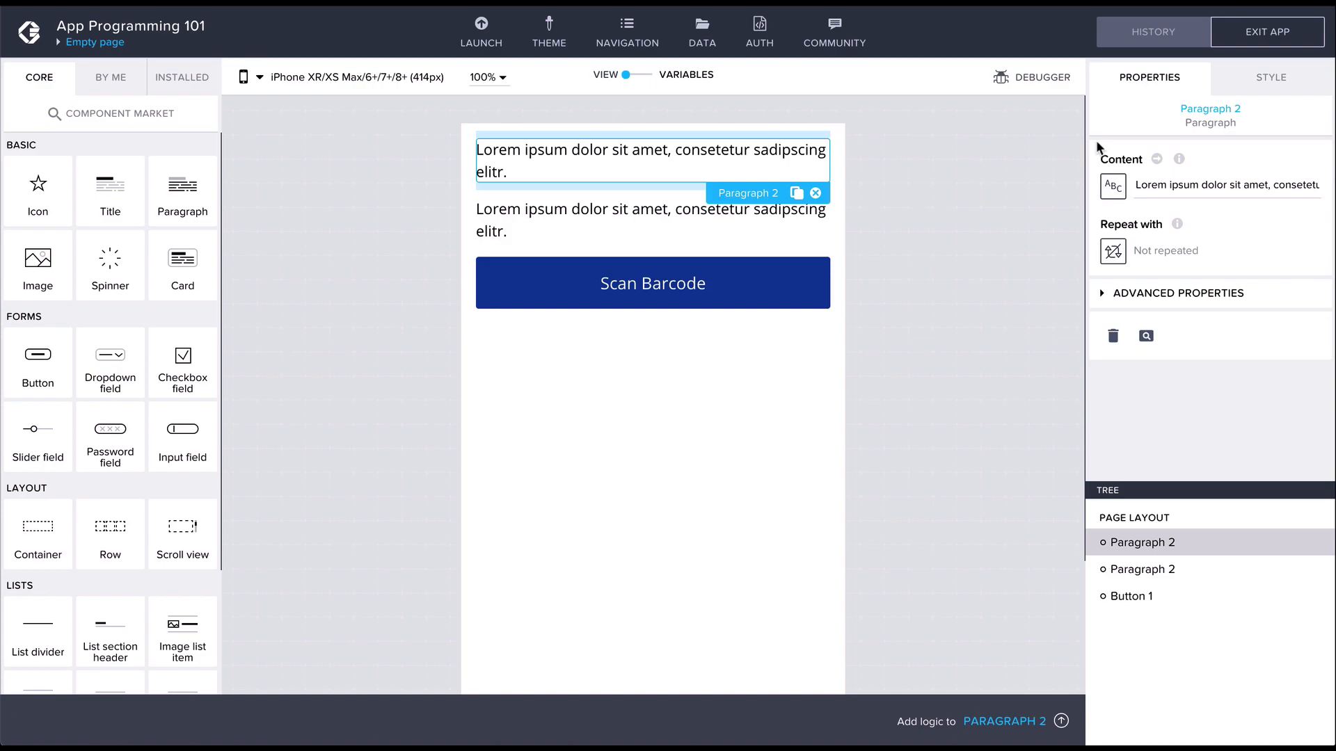
mouse_move(1111, 185)
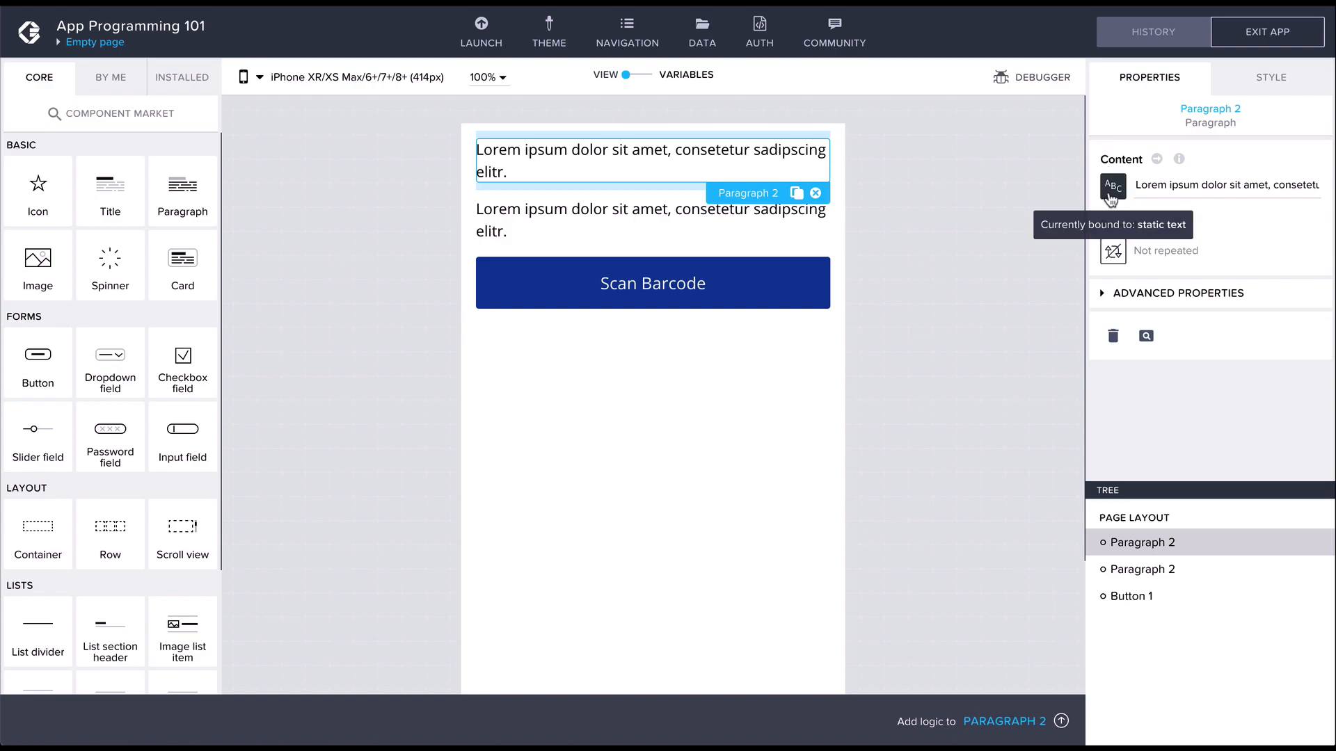
Bind the paragraph content to data variable foodFact product.product_name, previewing Lakritsi Original
left_click(1112, 188)
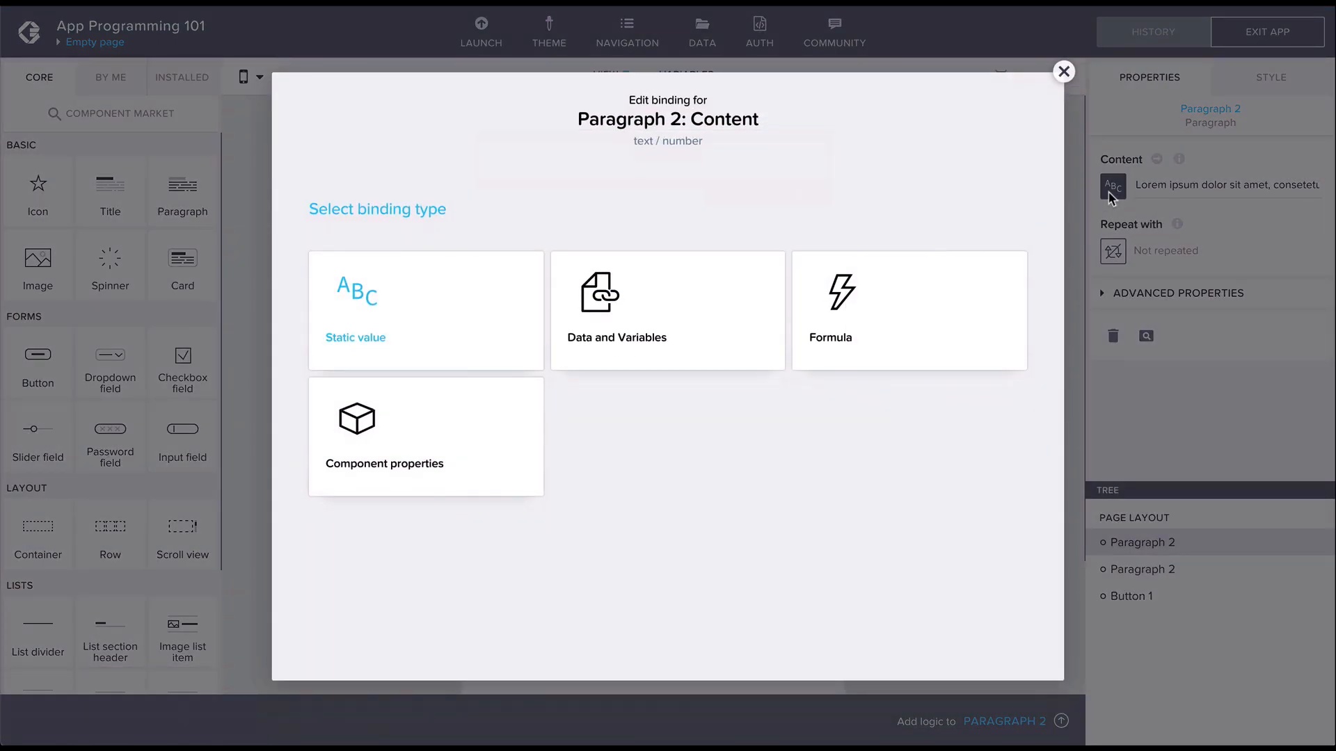
mouse_move(654, 298)
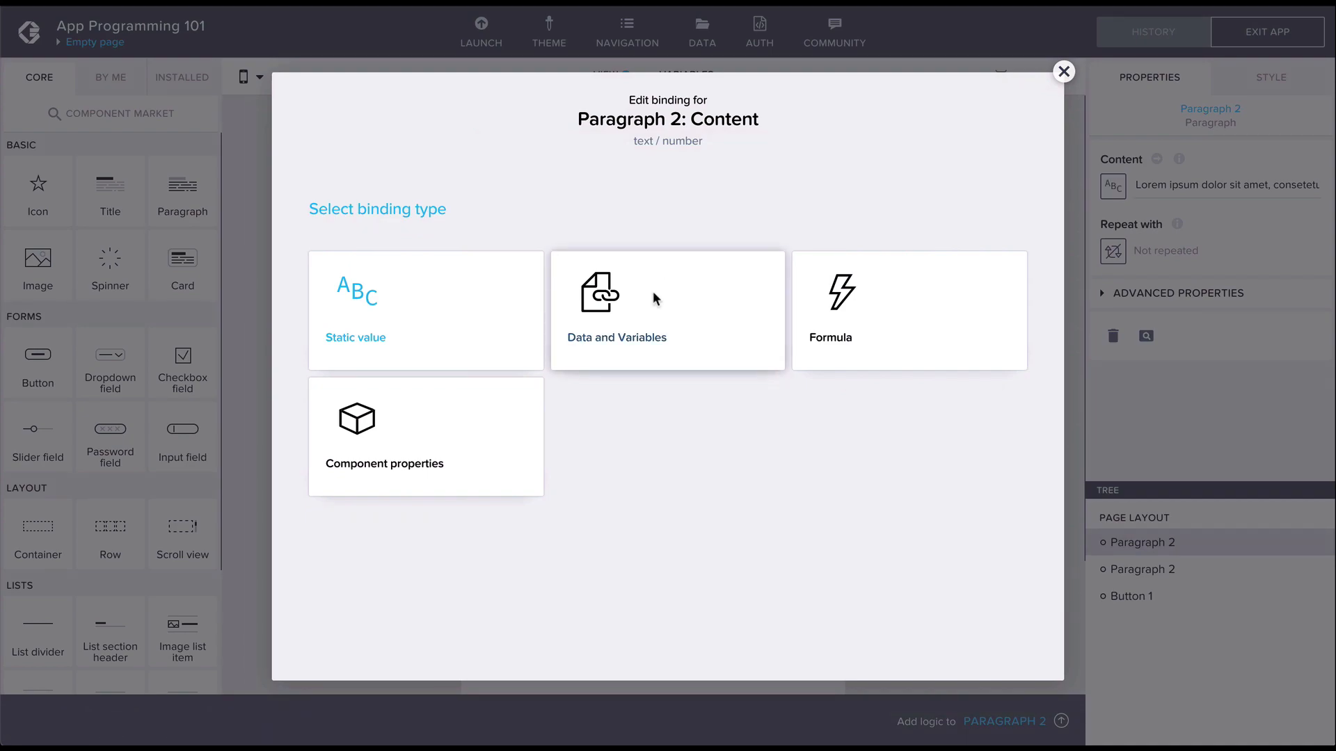
left_click(667, 311)
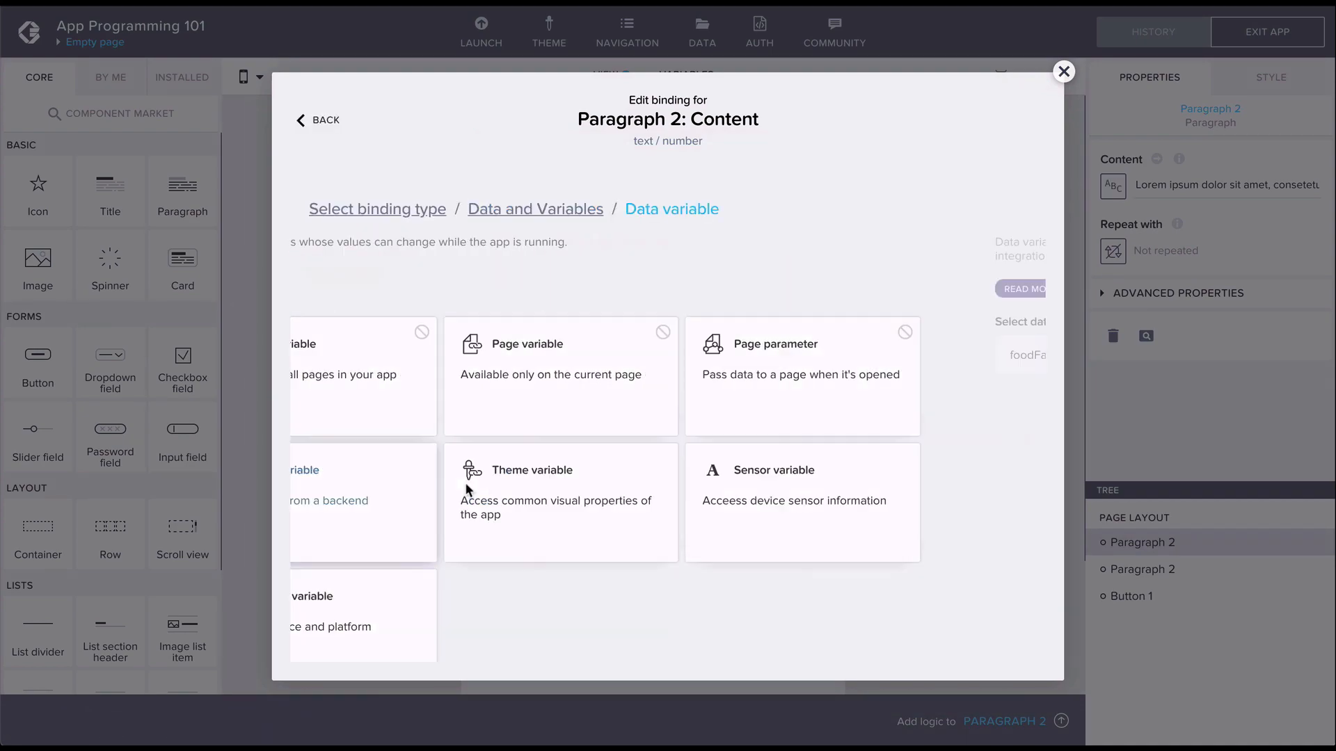
left_click(362, 375)
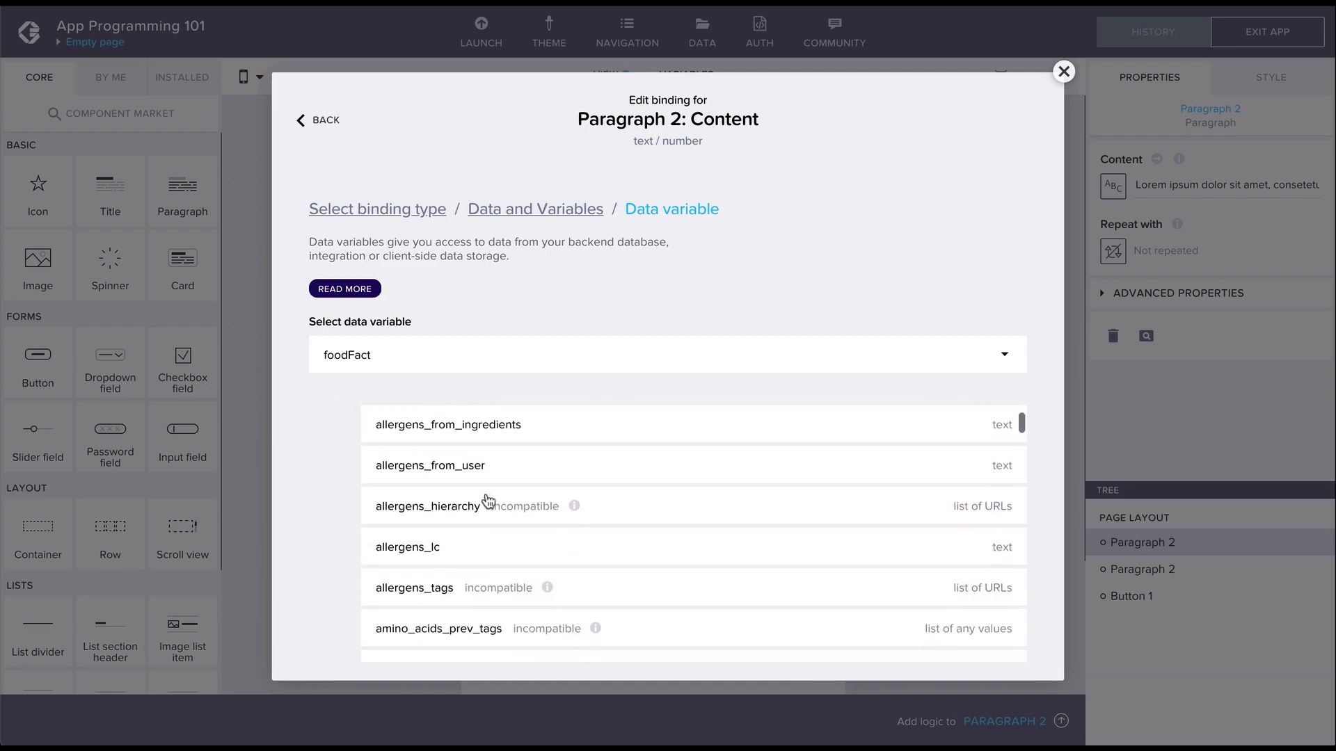
scroll("down", 3)
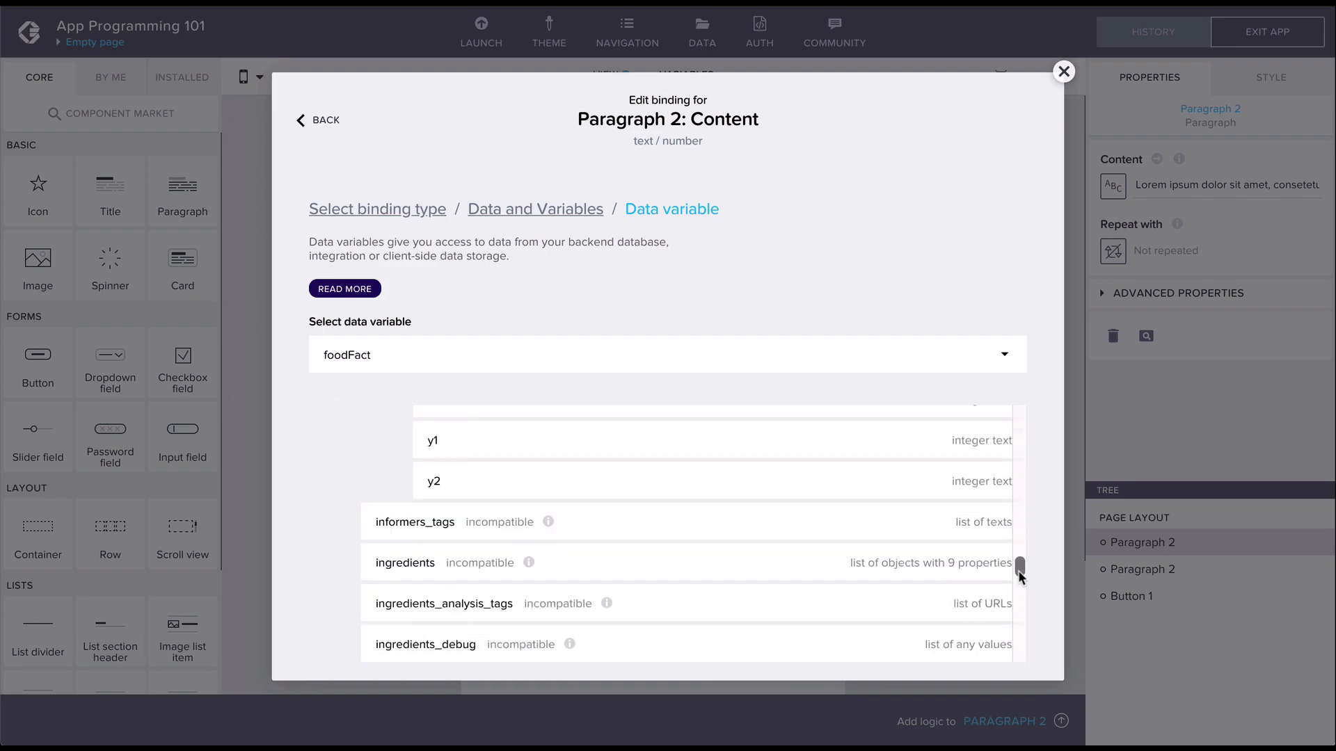
scroll("down", 3)
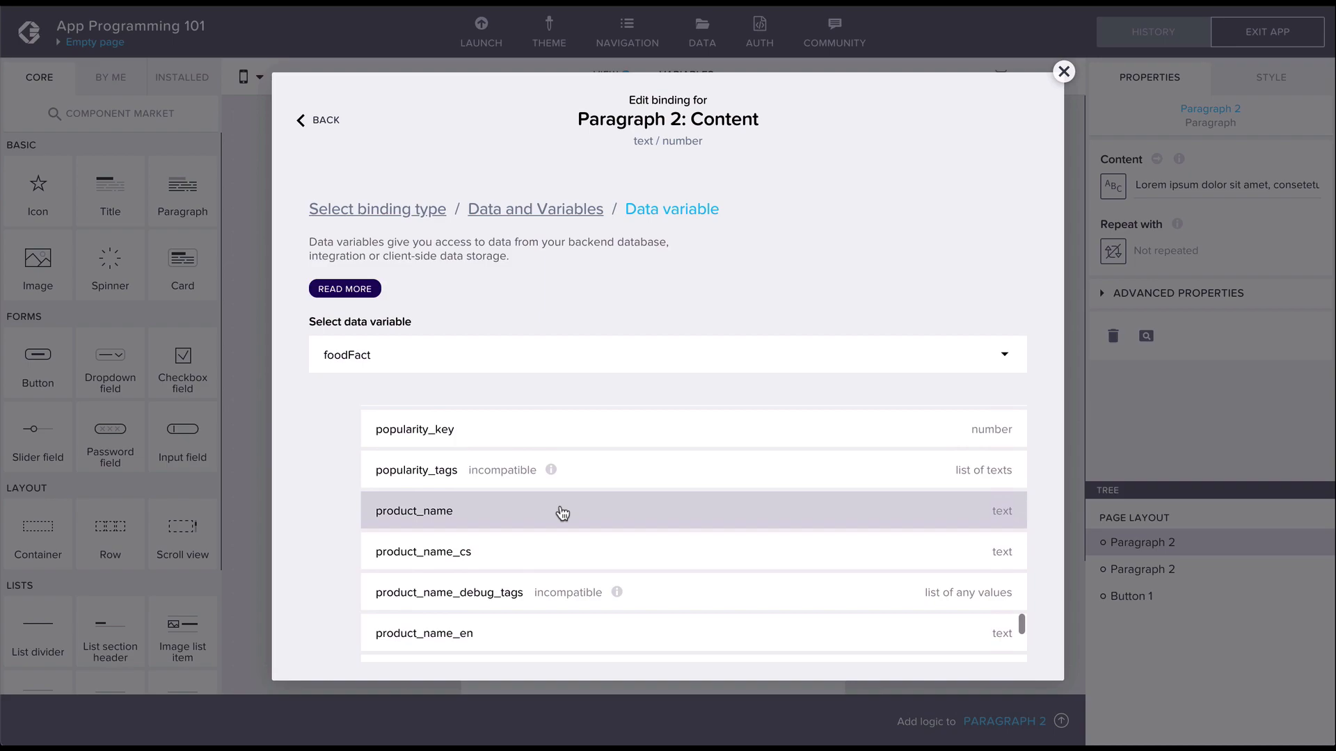
left_click(413, 511)
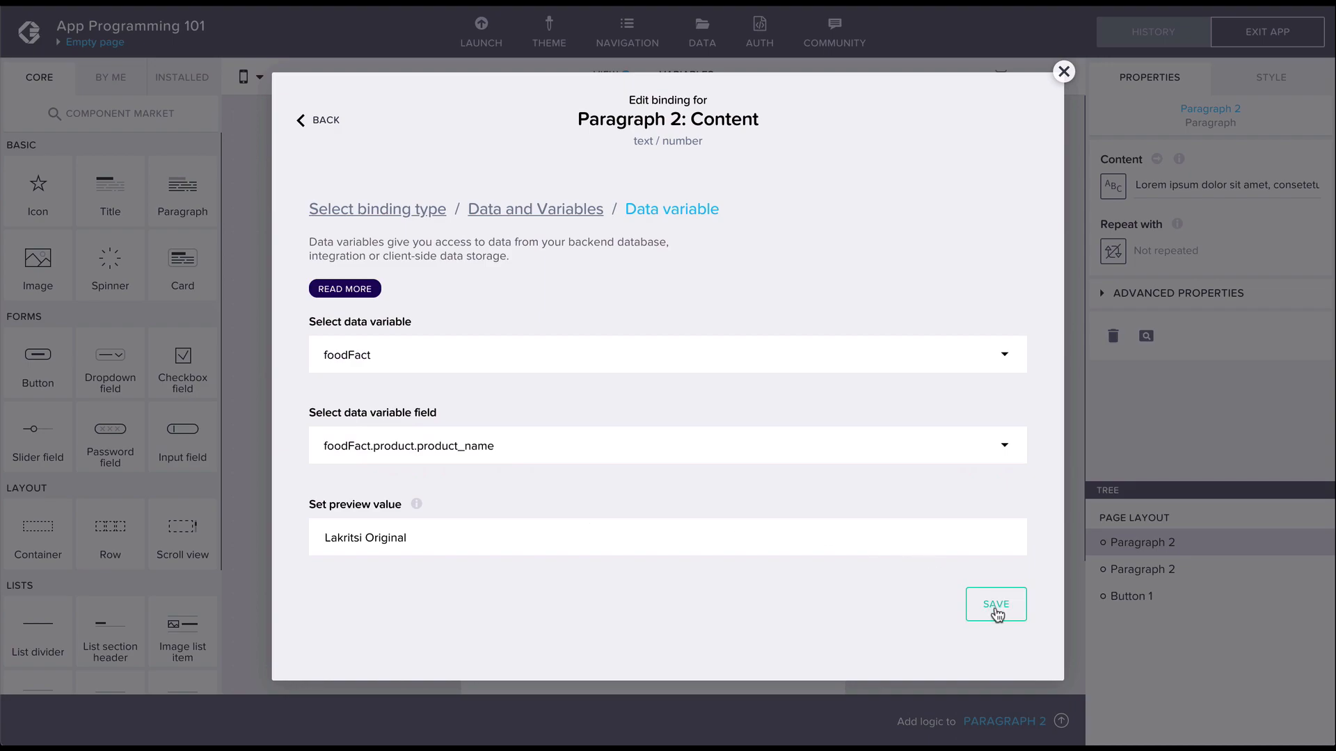
left_click(995, 604)
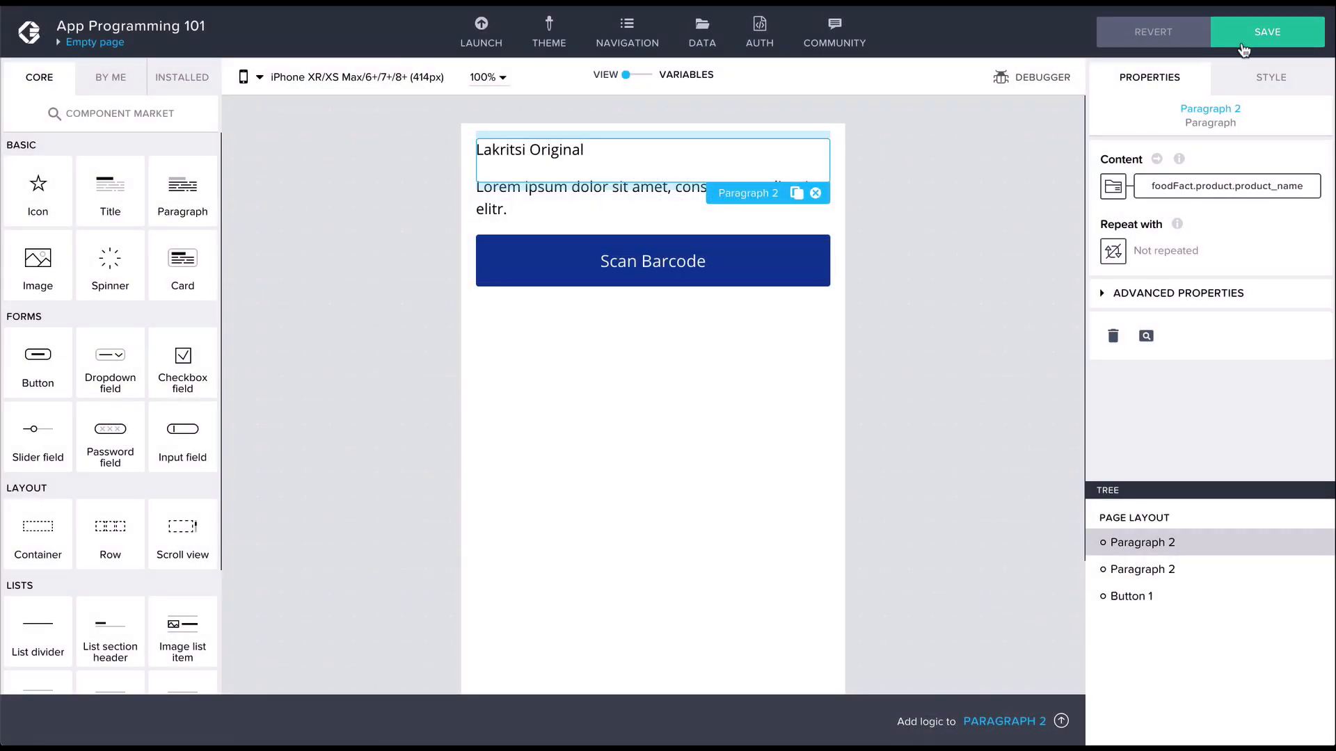
Save the app with the product-name binding in place
left_click(1266, 32)
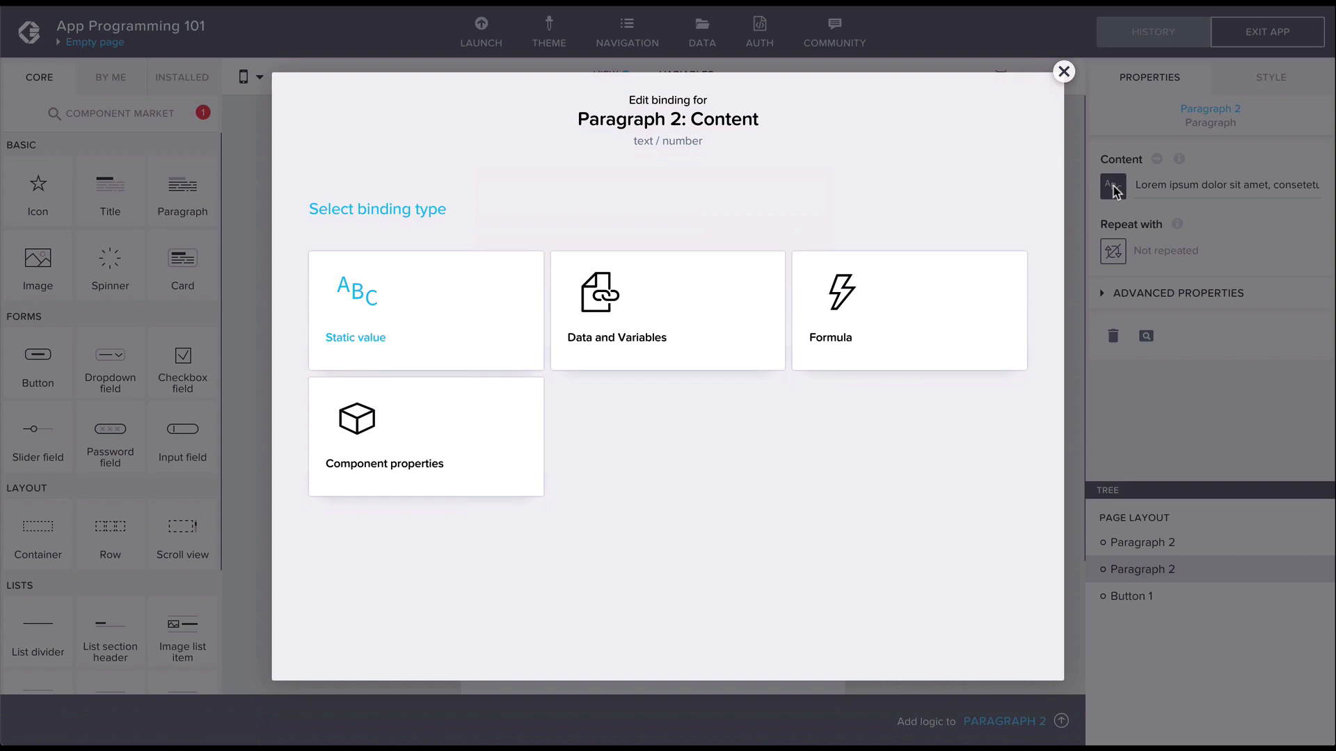
Bind the second paragraph to foodFact product.nutriments.energy-kcal_100g, previewing 323
left_click(666, 311)
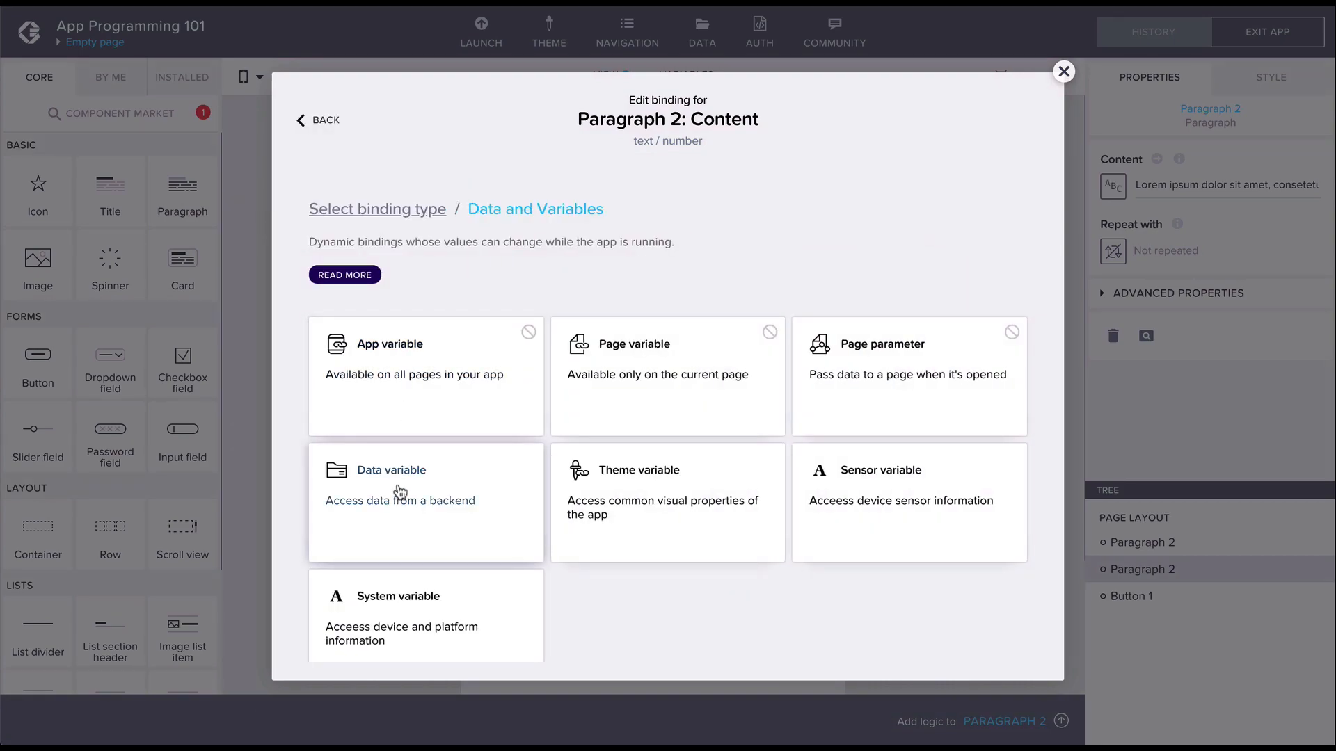
left_click(425, 486)
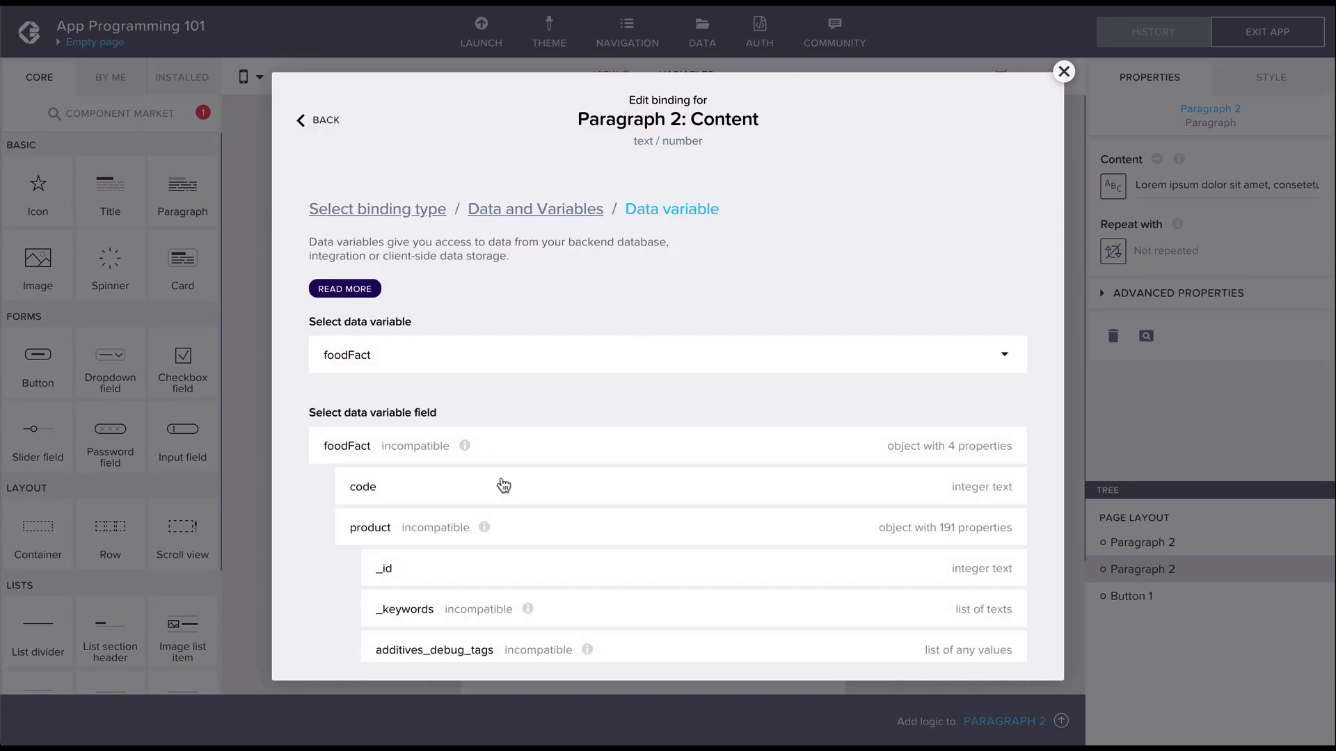
scroll("down", 3)
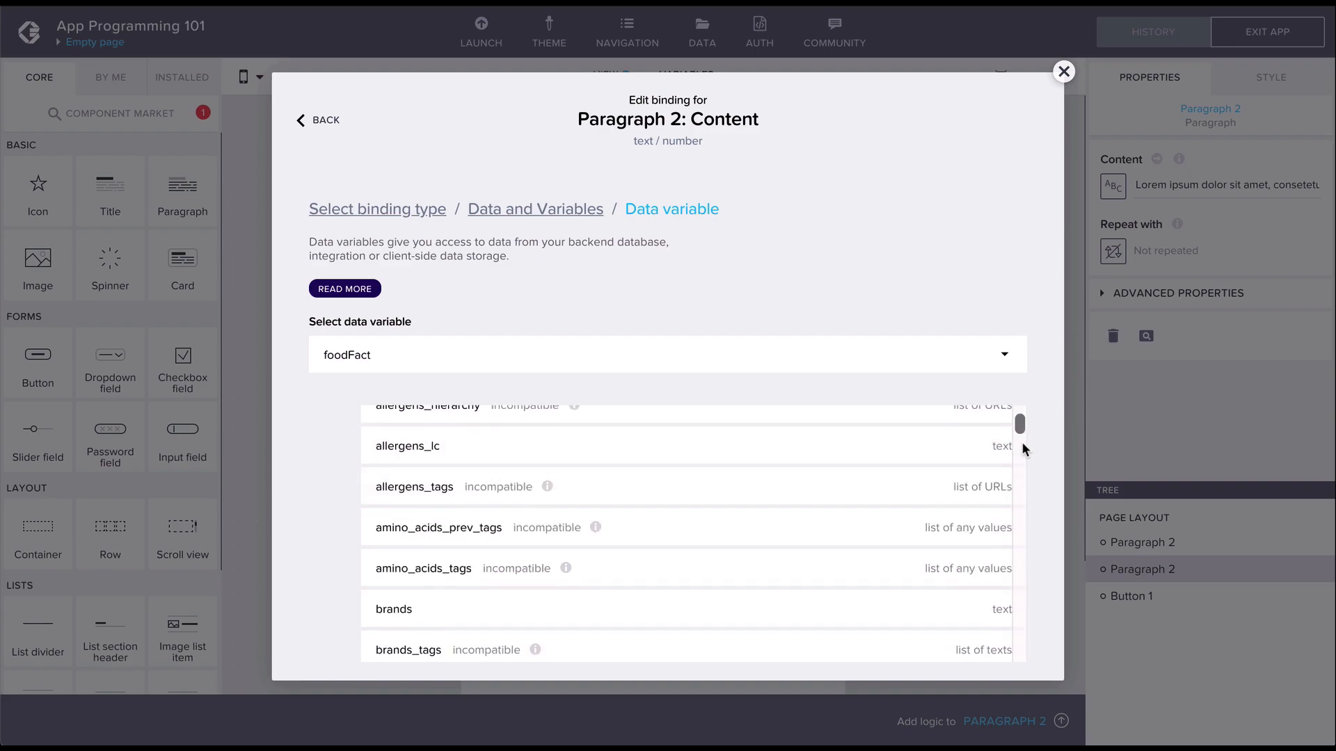
scroll("down", 3)
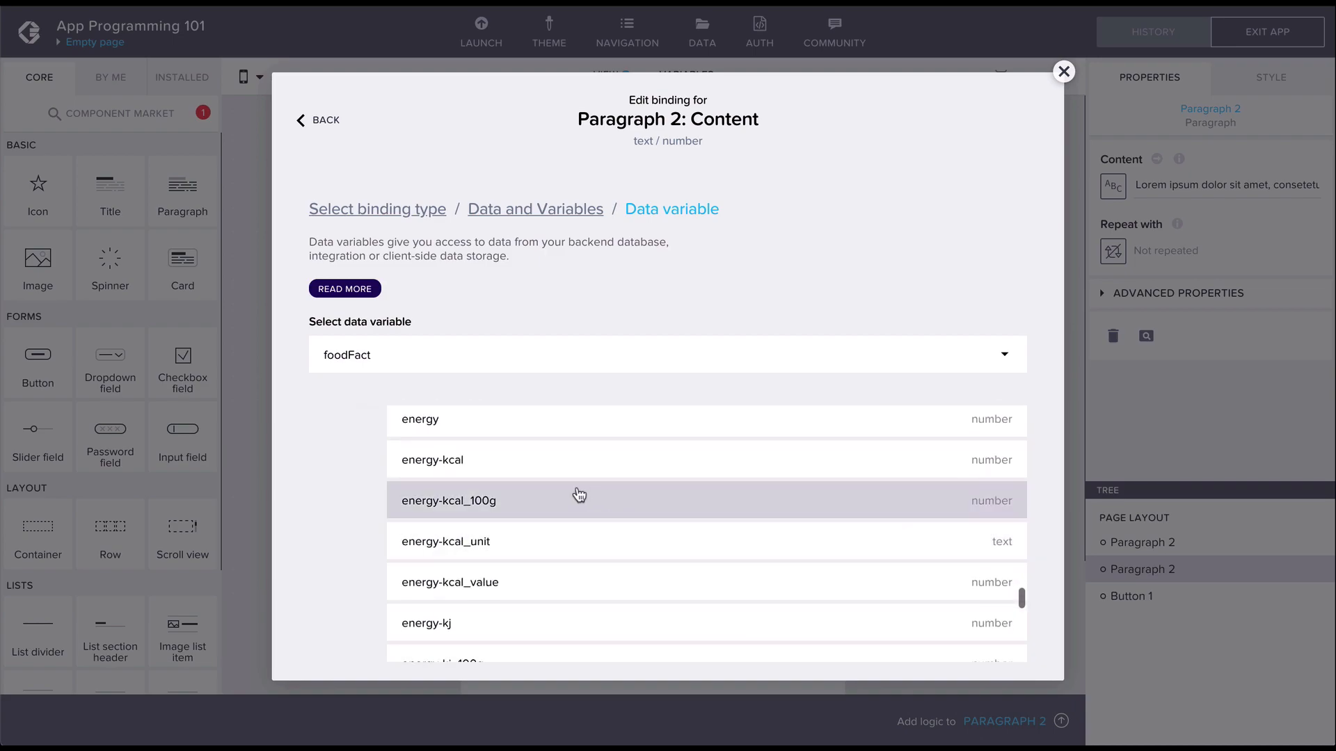
left_click(448, 499)
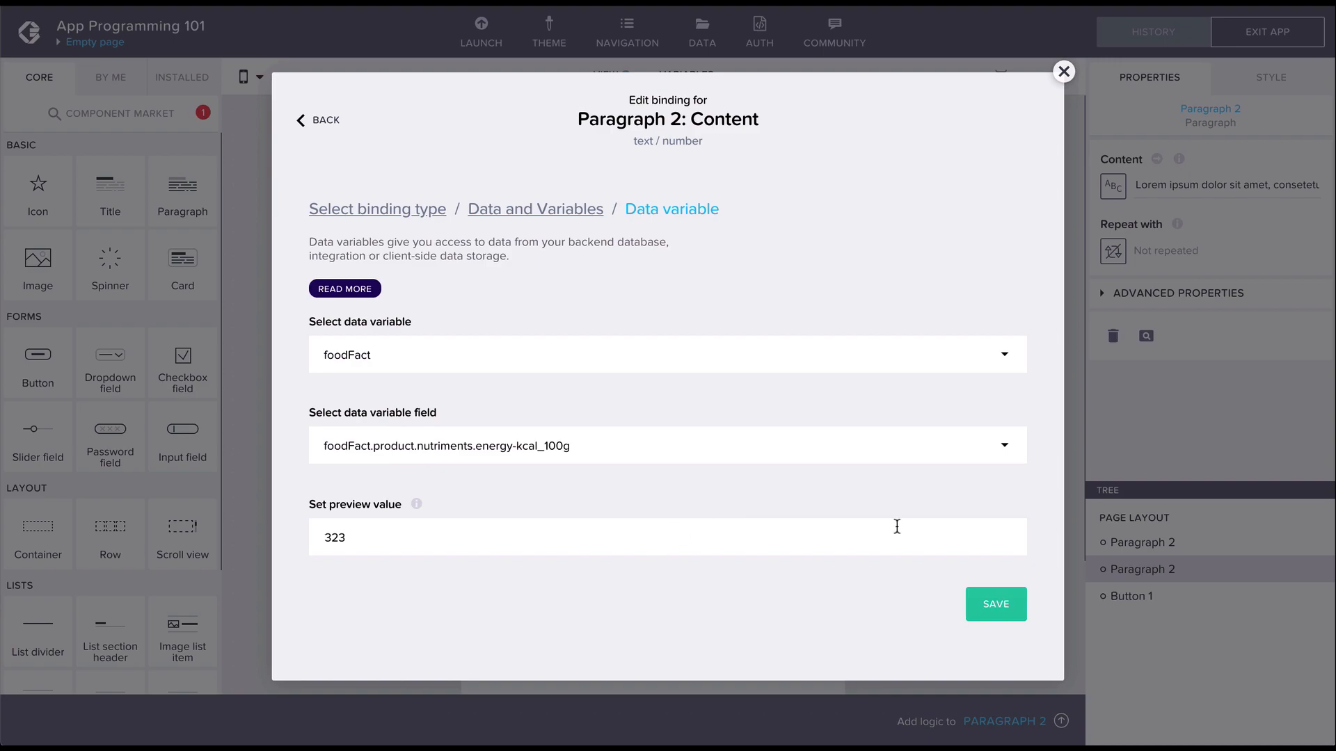
left_click(993, 604)
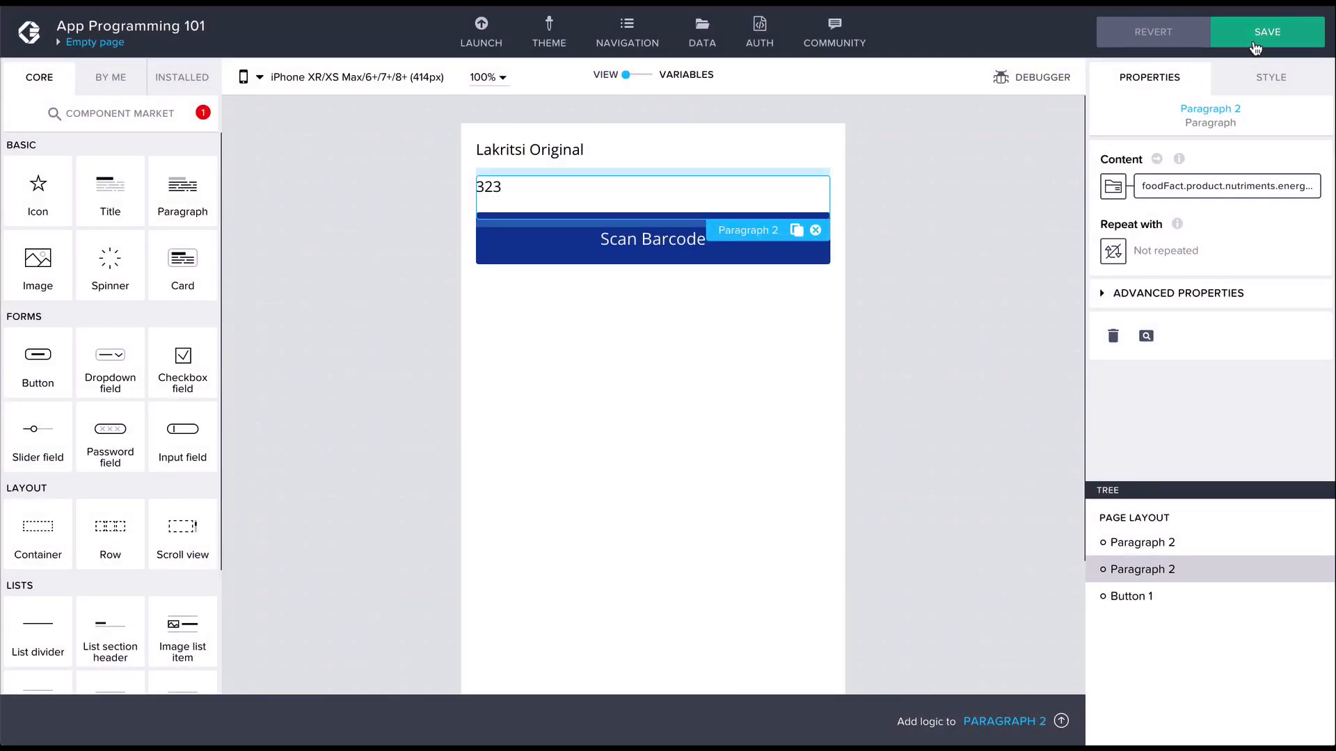
Save the app and dismiss the Application saved notice
left_click(1266, 32)
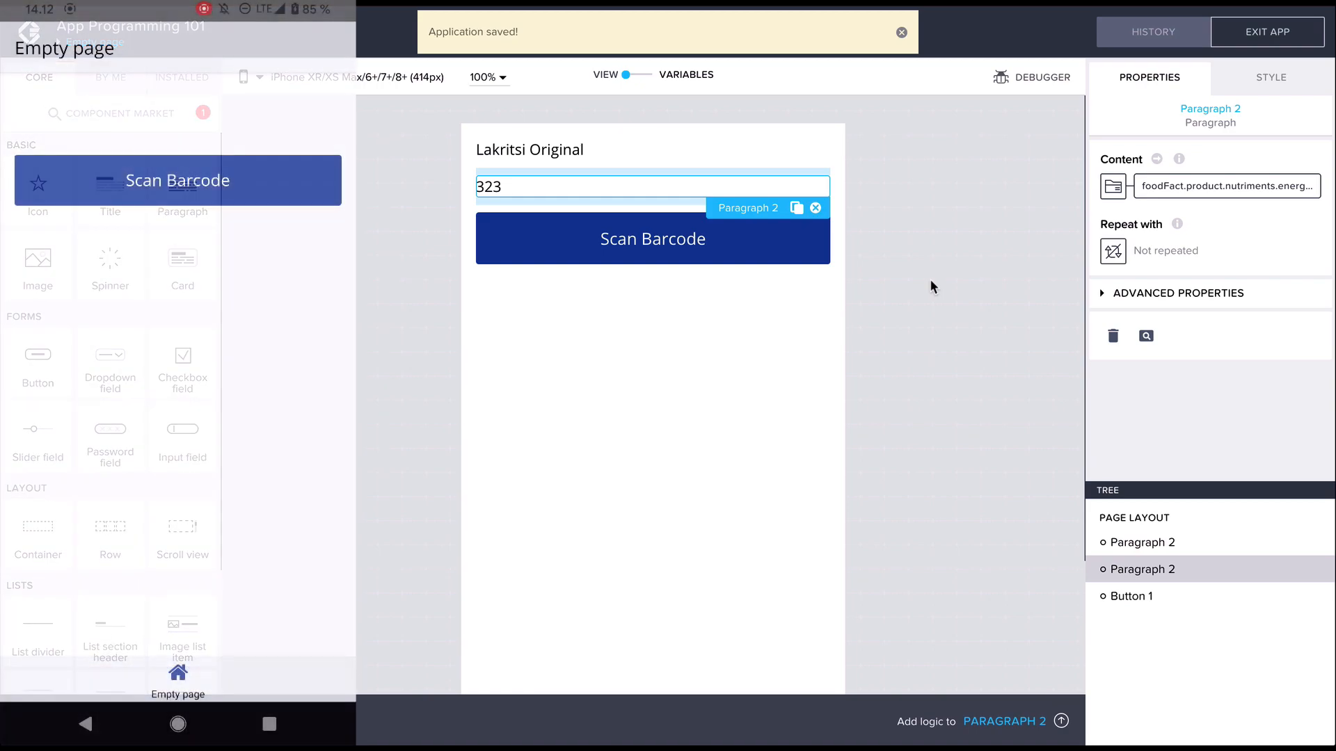
left_click(652, 238)
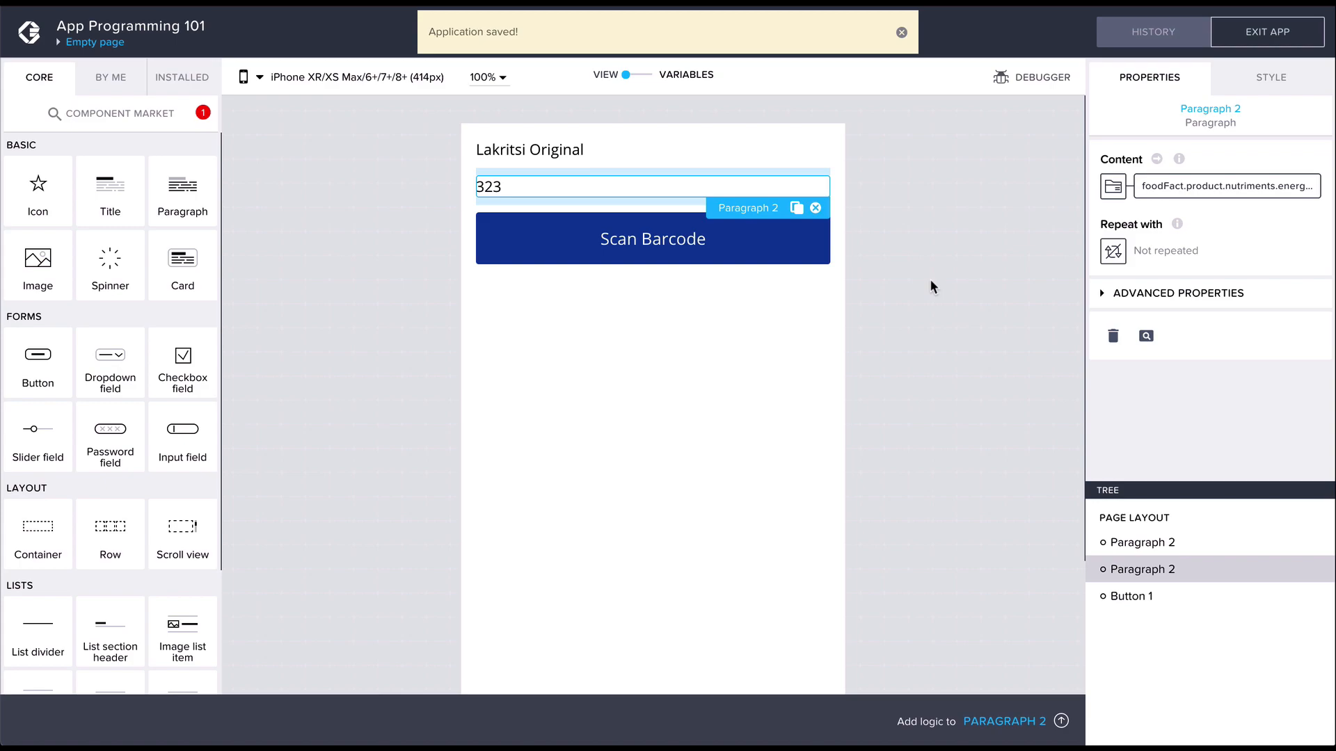
left_click(901, 32)
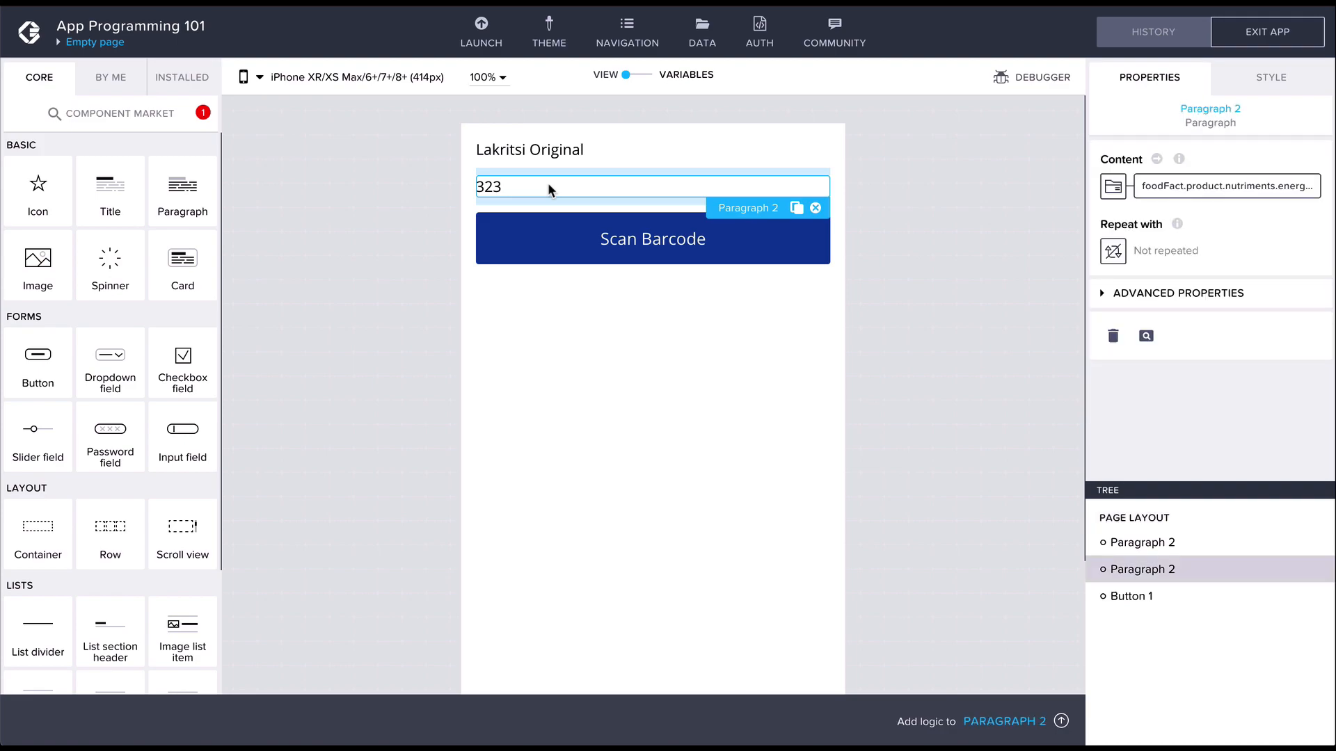
Switch the content to a formula prepending "calories per 100g: " + to the energy value
left_click(1112, 185)
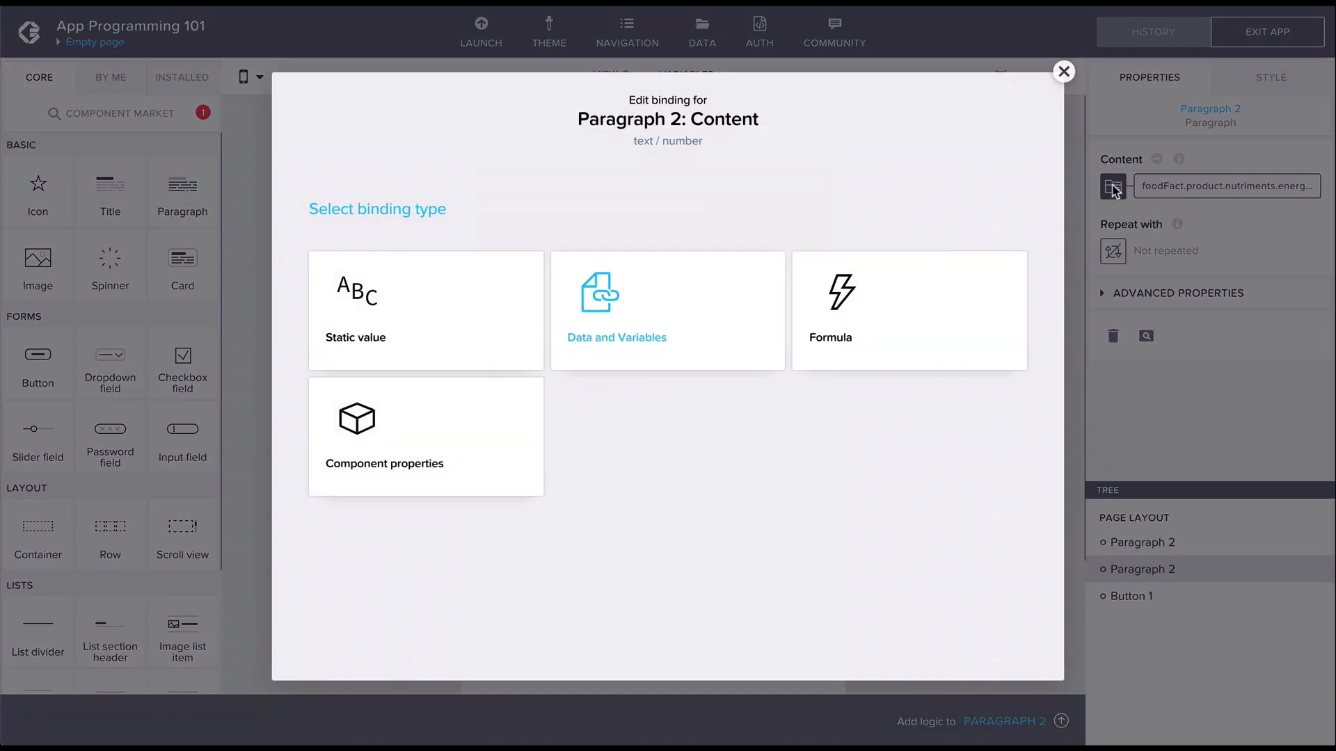
left_click(908, 311)
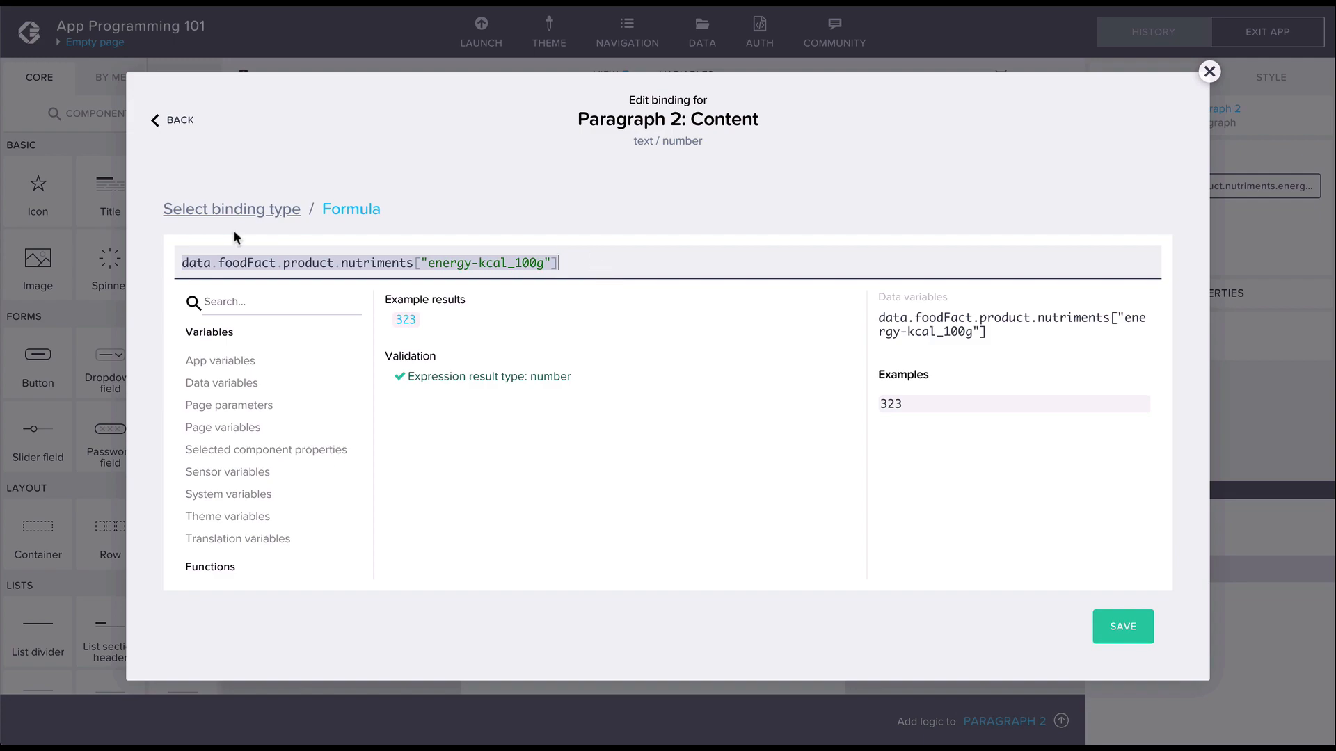
type("\"\"")
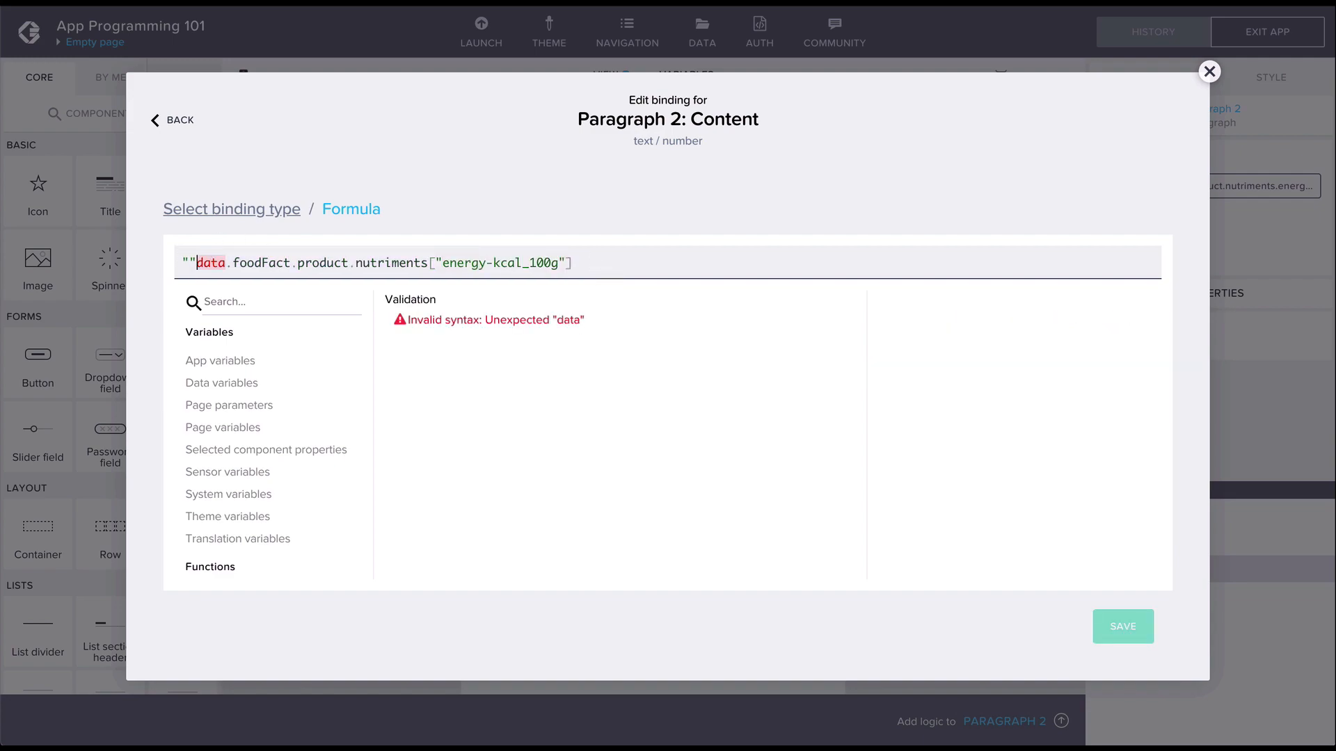
type("calories per 100g:")
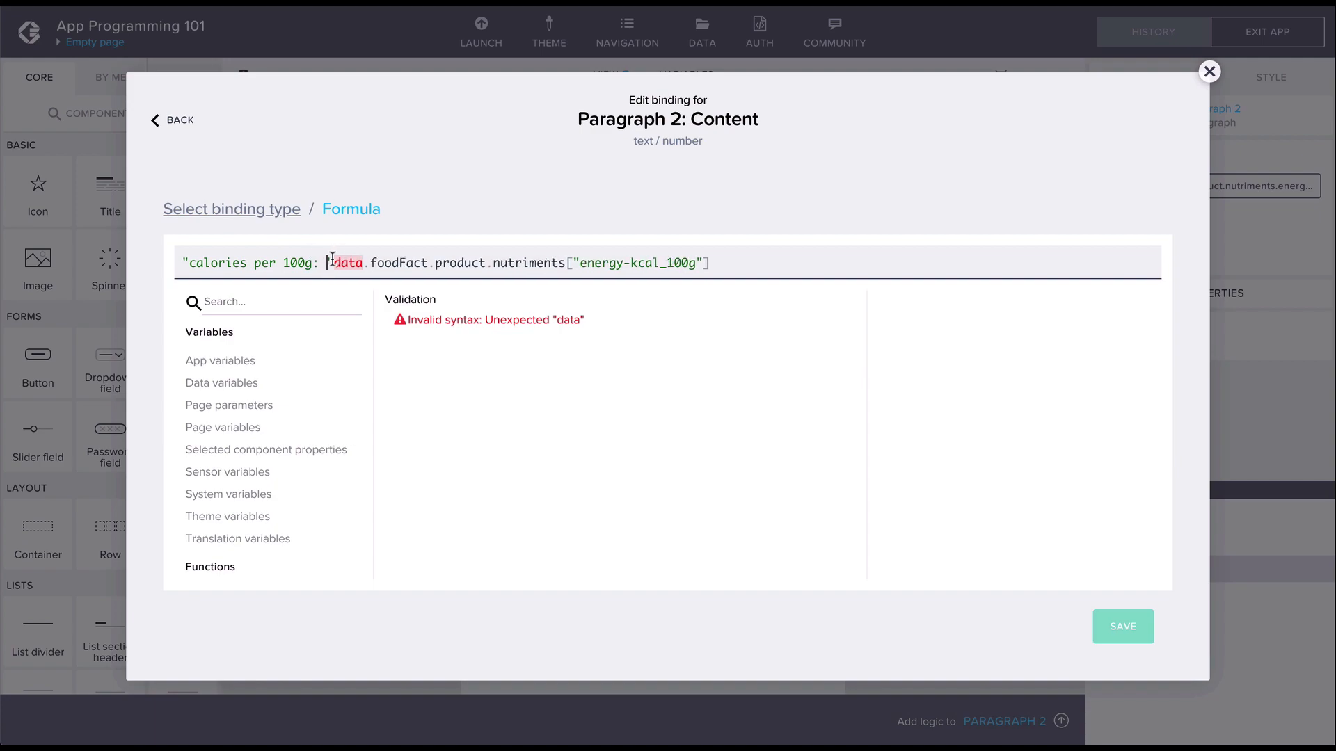
type("+")
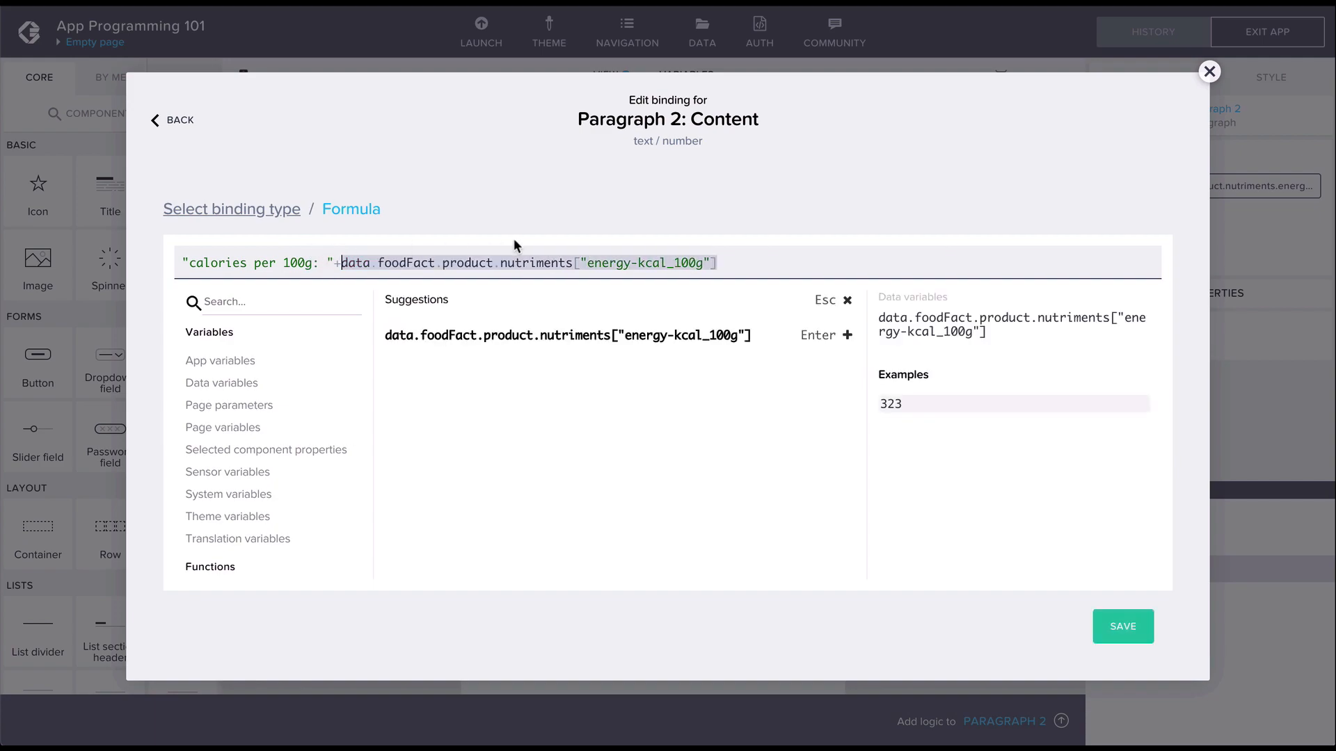
mouse_move(717, 181)
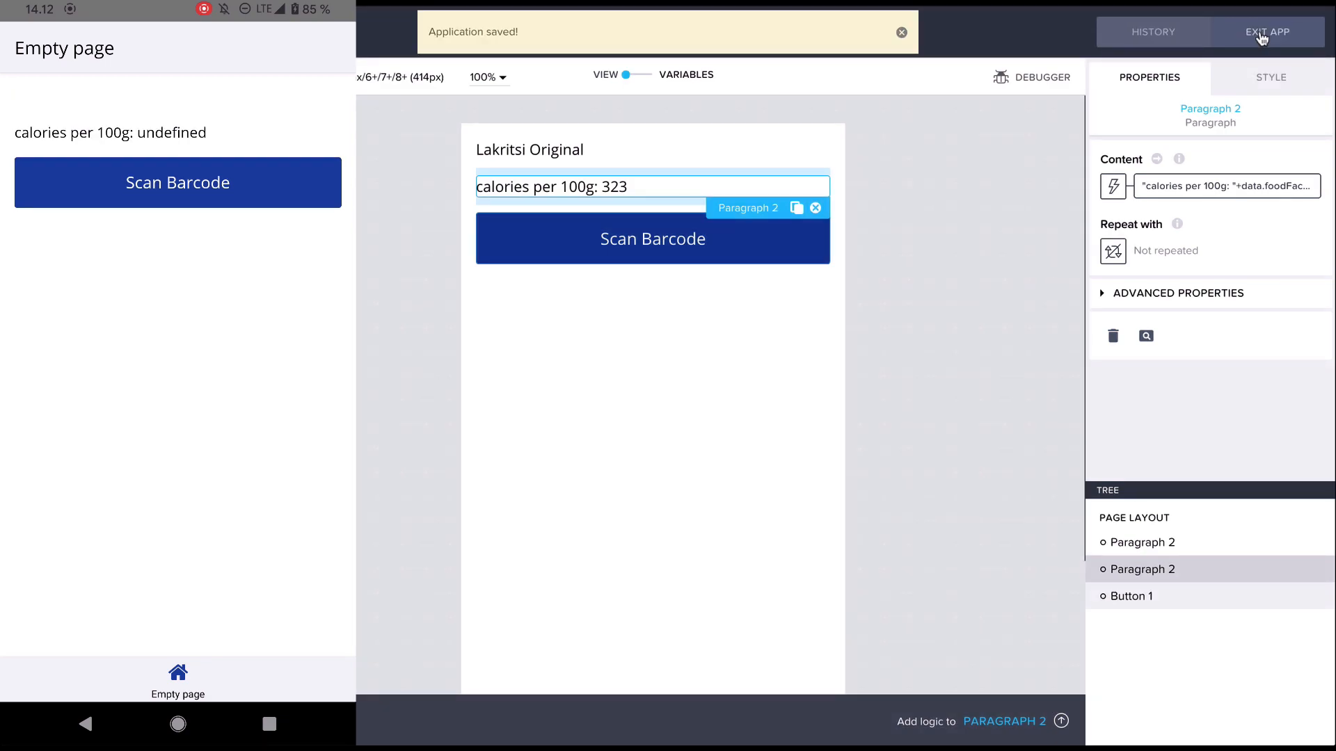
left_click(177, 182)
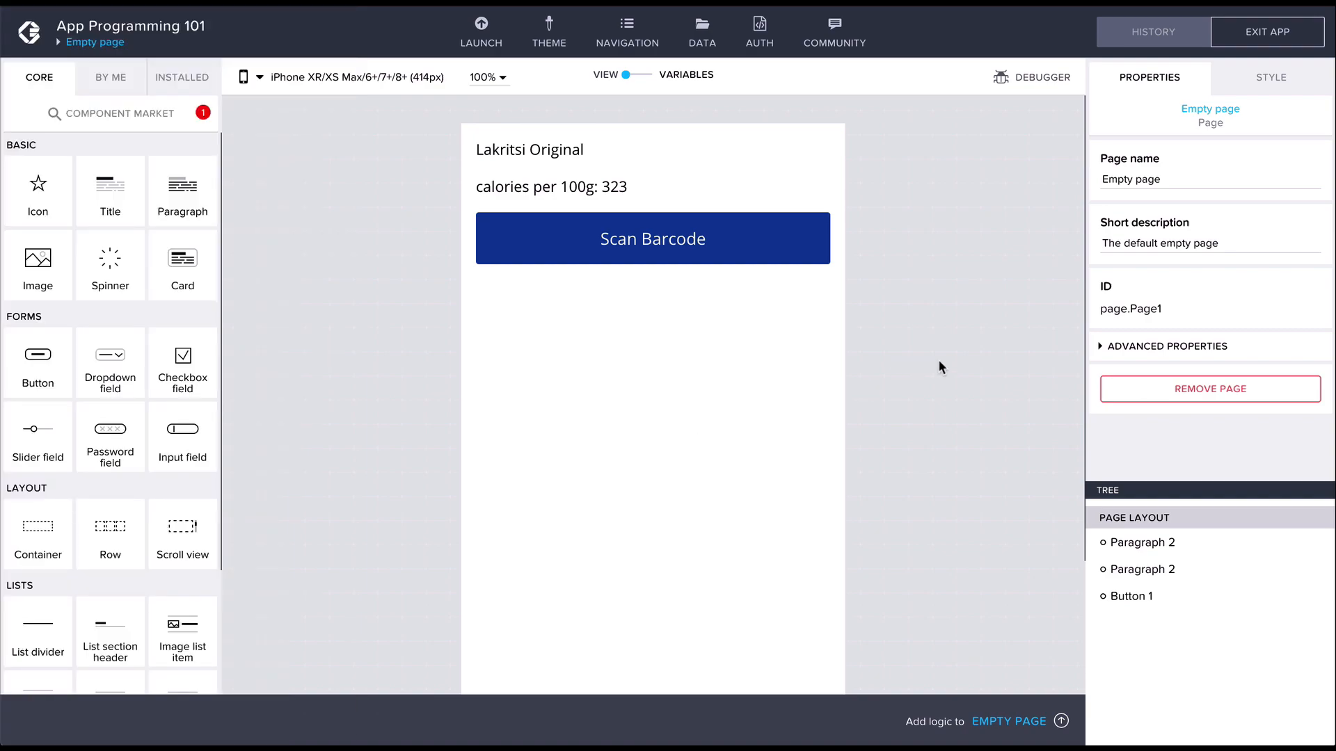
mouse_move(567, 188)
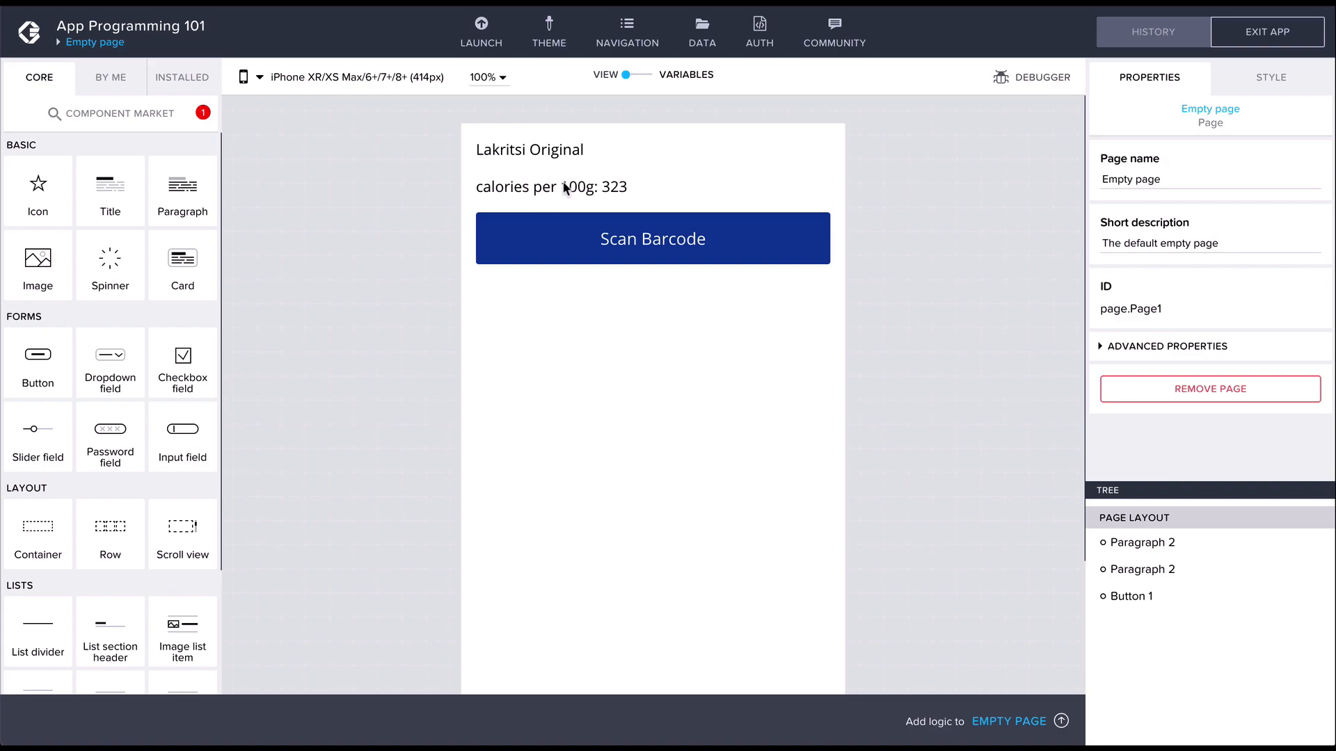
Select the calories paragraph and expand its Advanced Properties showing the Visible setting
left_click(551, 186)
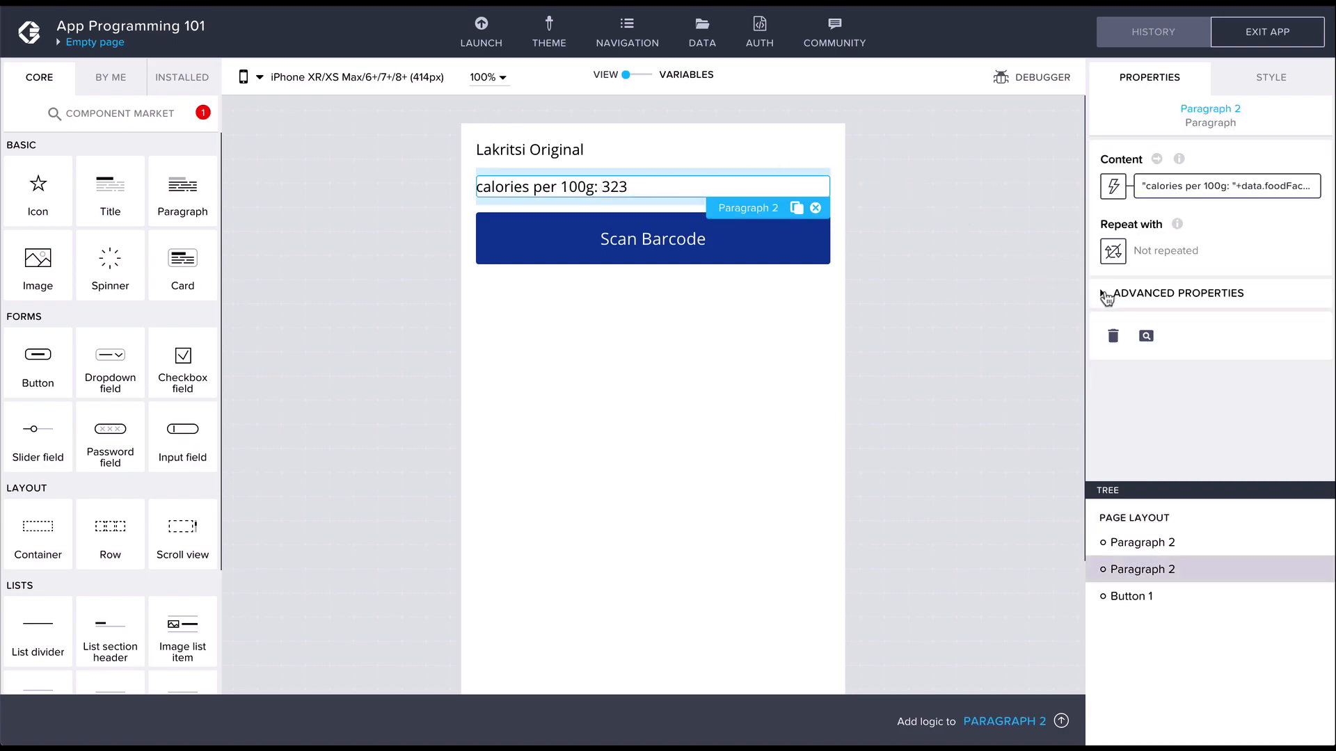
left_click(1178, 293)
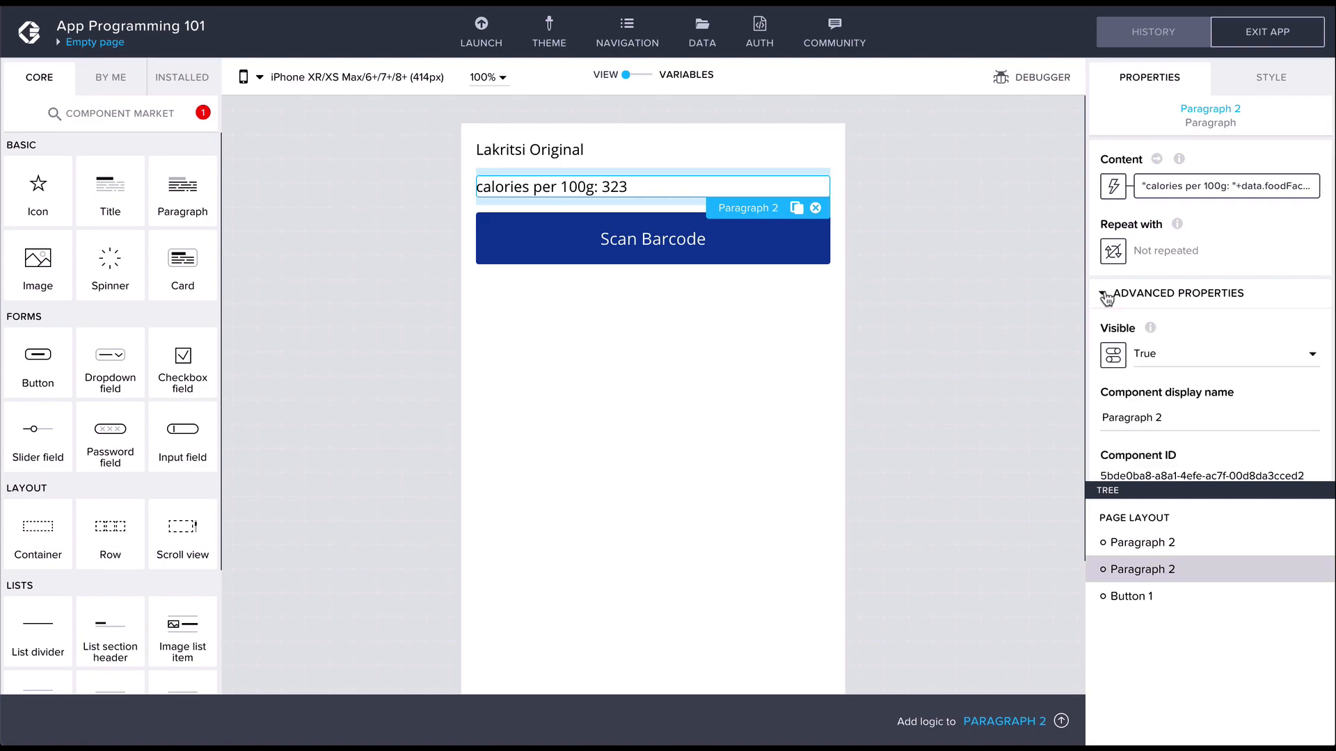
mouse_move(1113, 353)
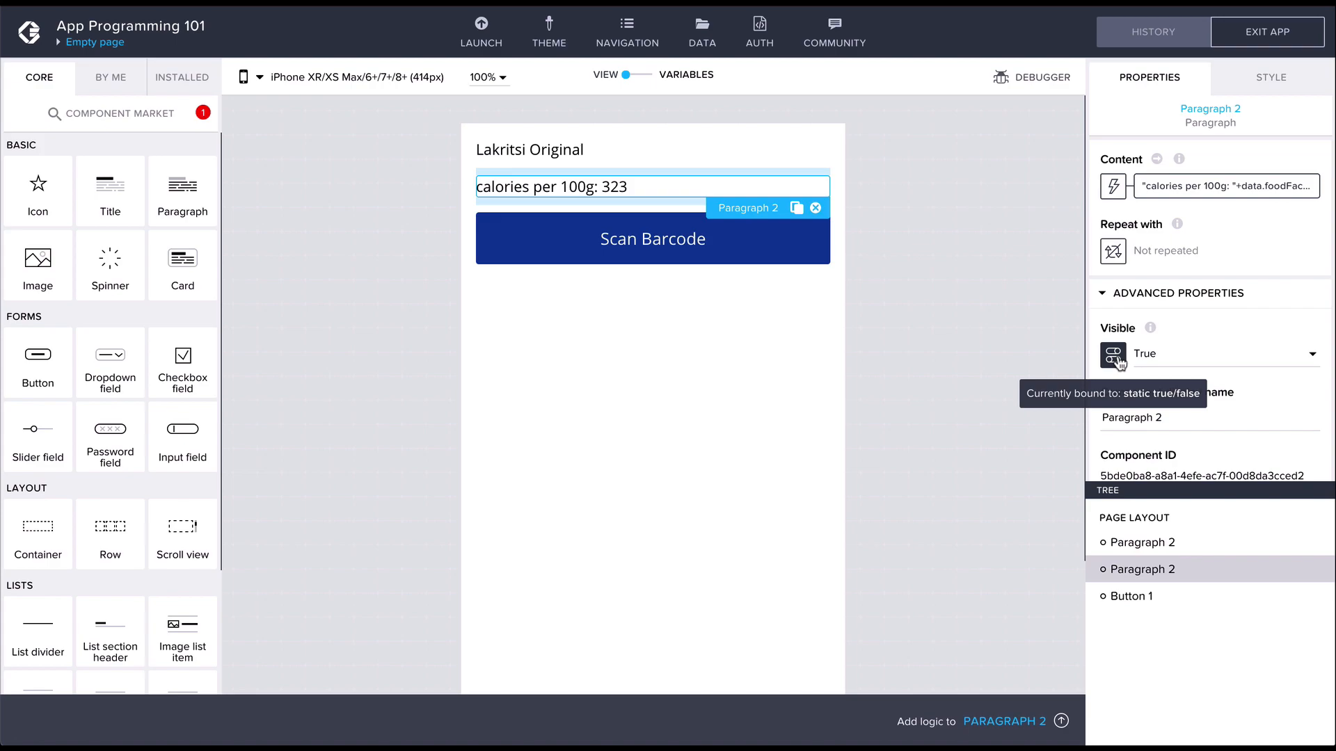
Set Visible to formula IF(data.foodFact.product.nutriments["energy-kcal_100g"], true, false)
left_click(1111, 353)
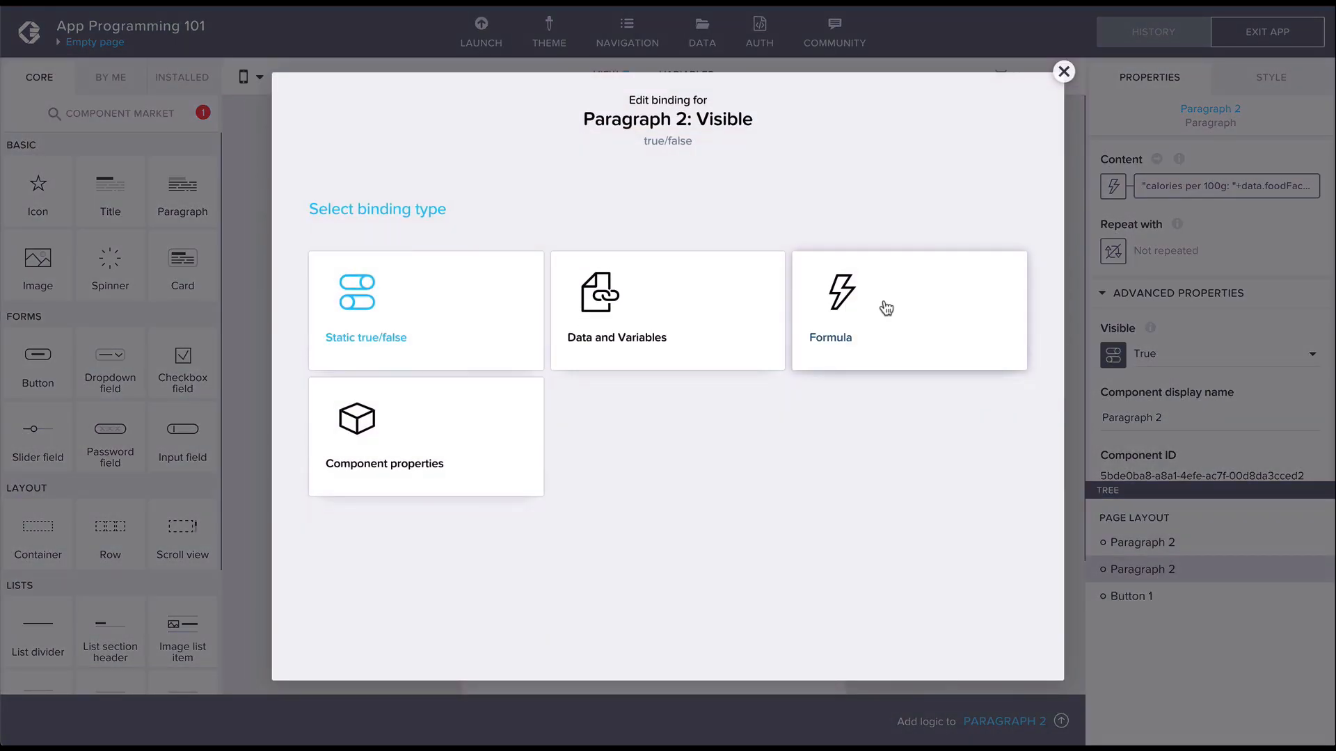
left_click(909, 306)
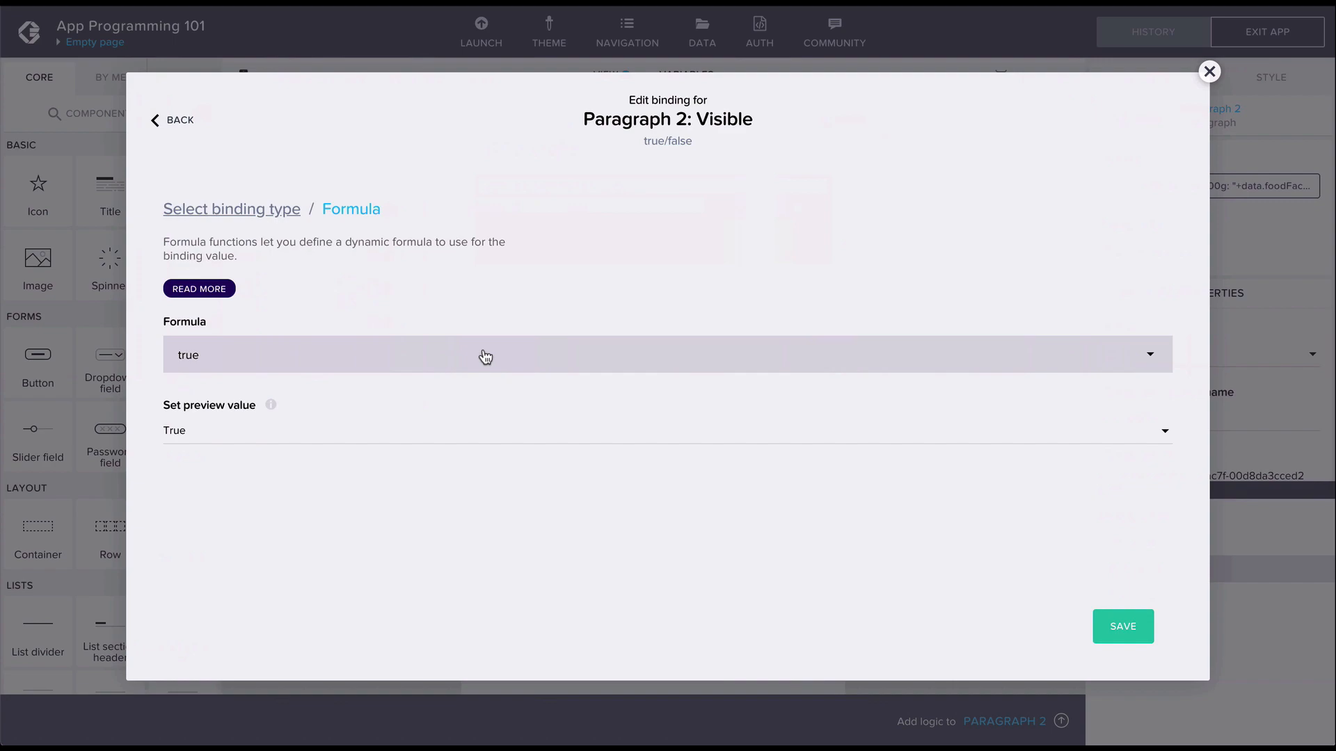
left_click(486, 354)
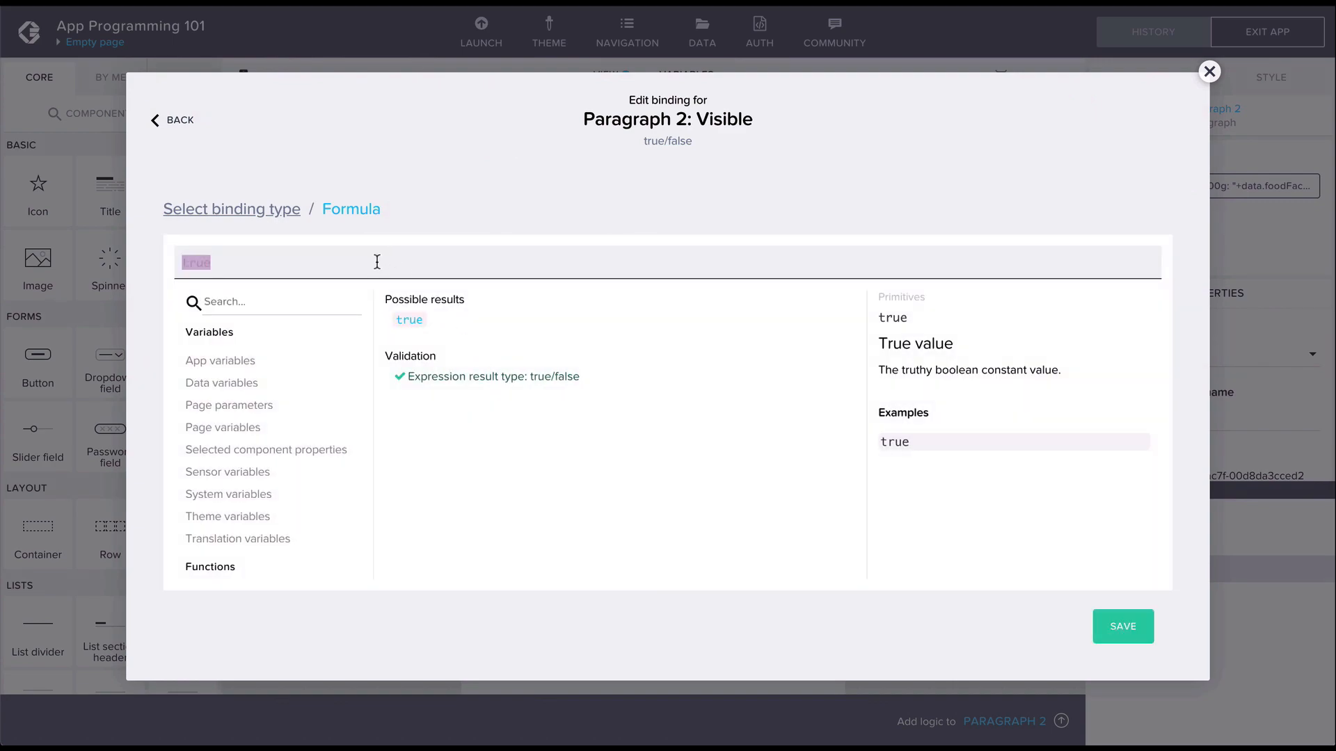
type("IF(")
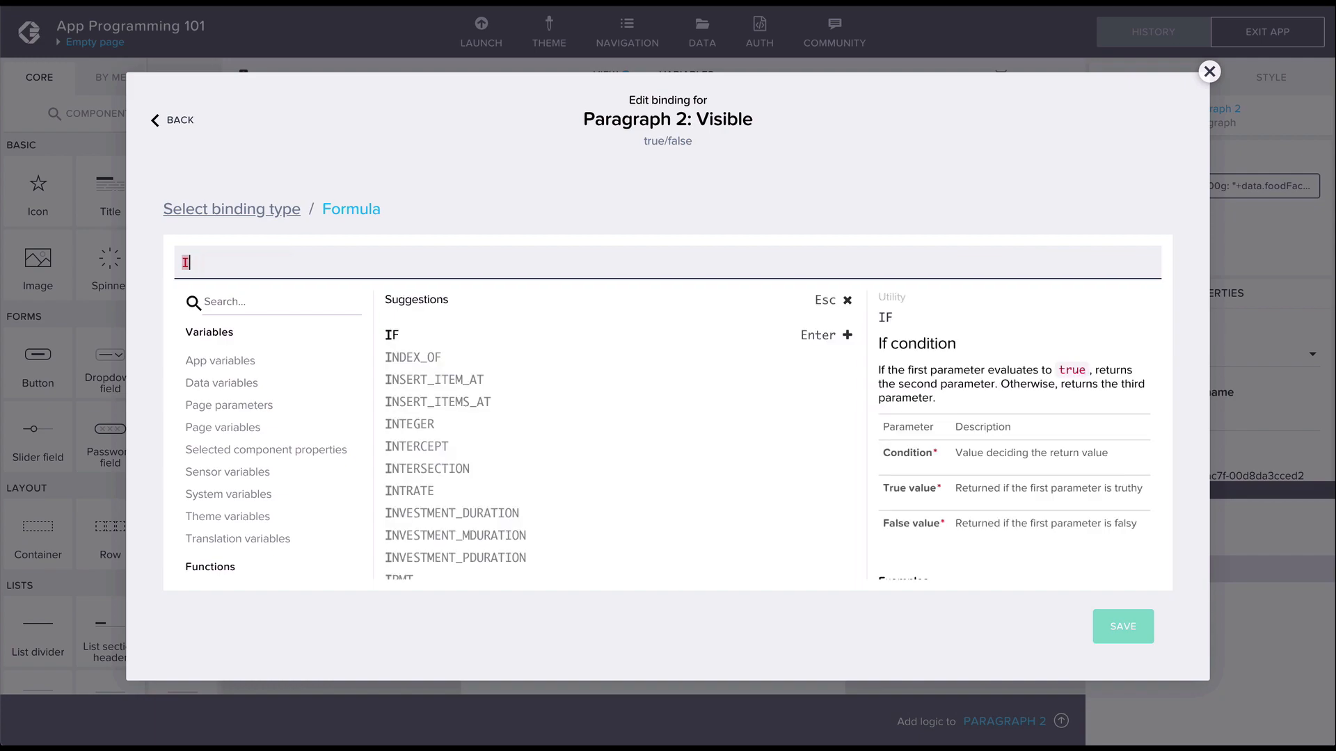
type("IF(data.foodFact.product.nutriments[\"energy-kcal_100g\"]")
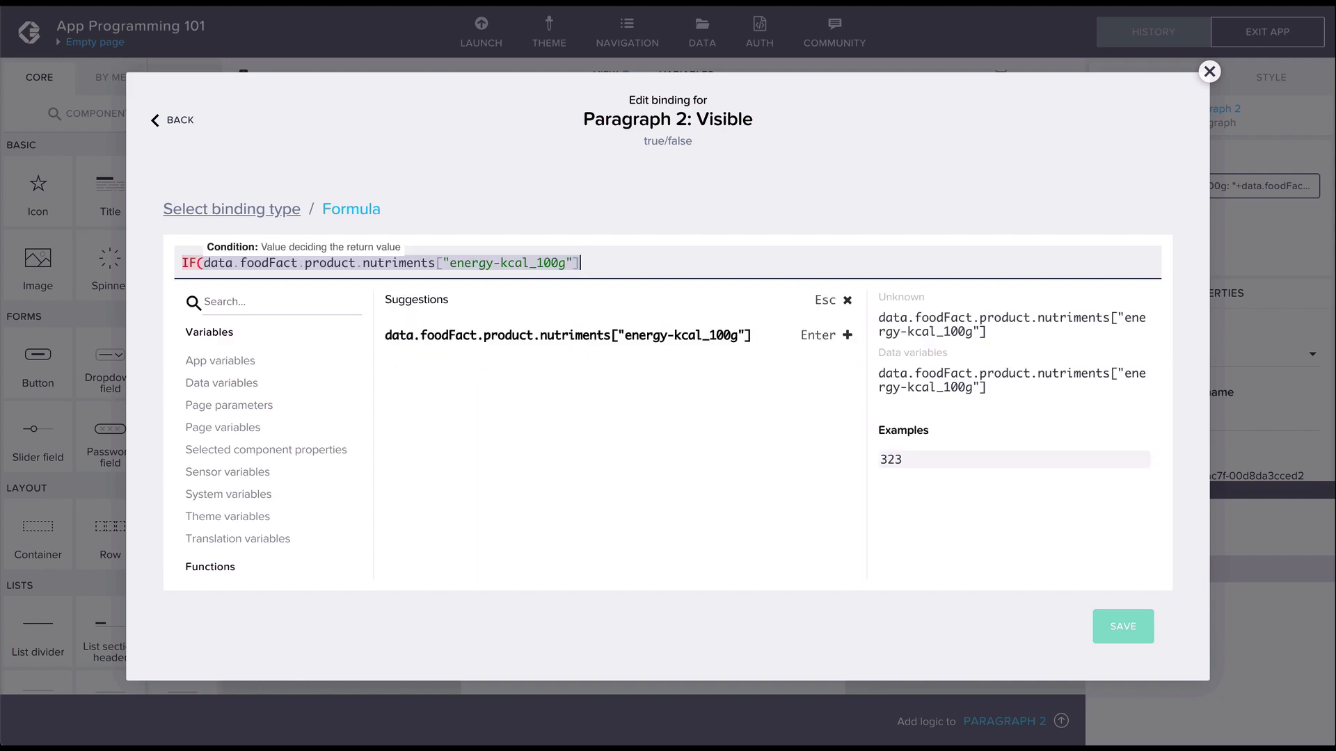
type(",true, false")
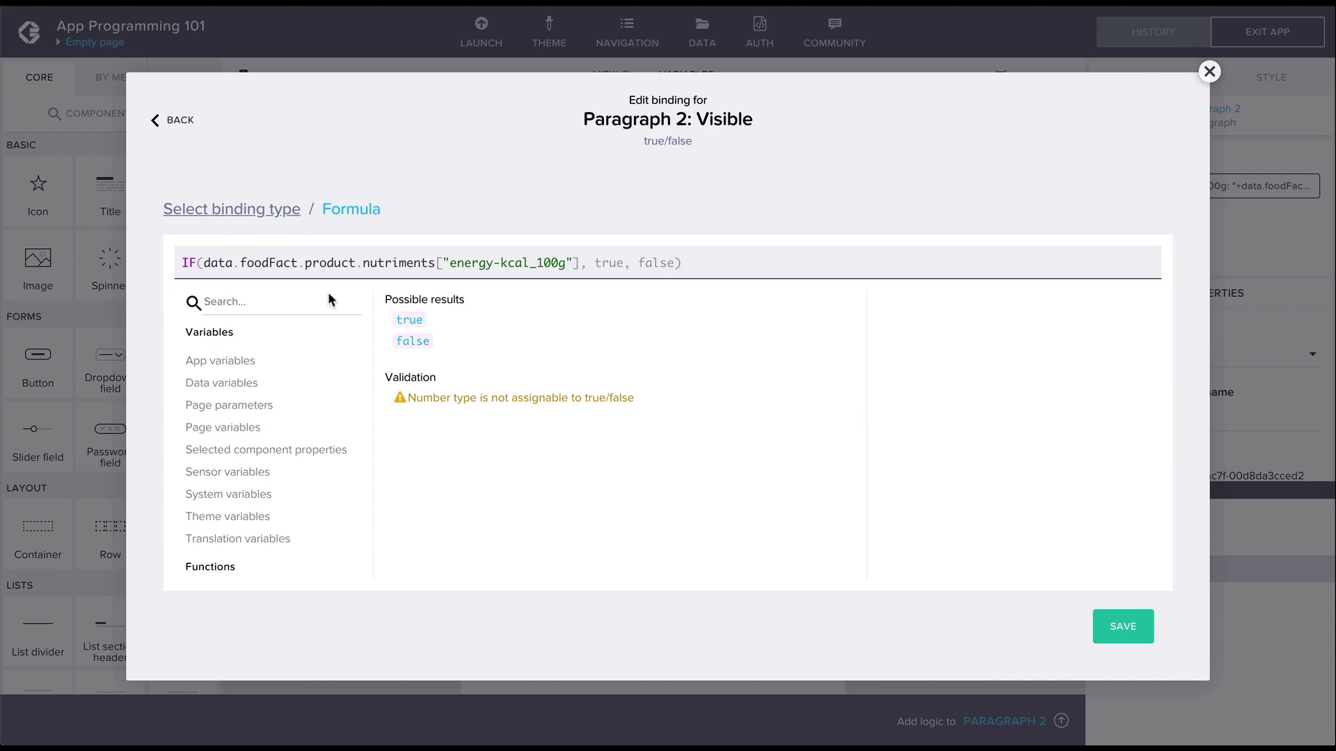
mouse_move(1099, 564)
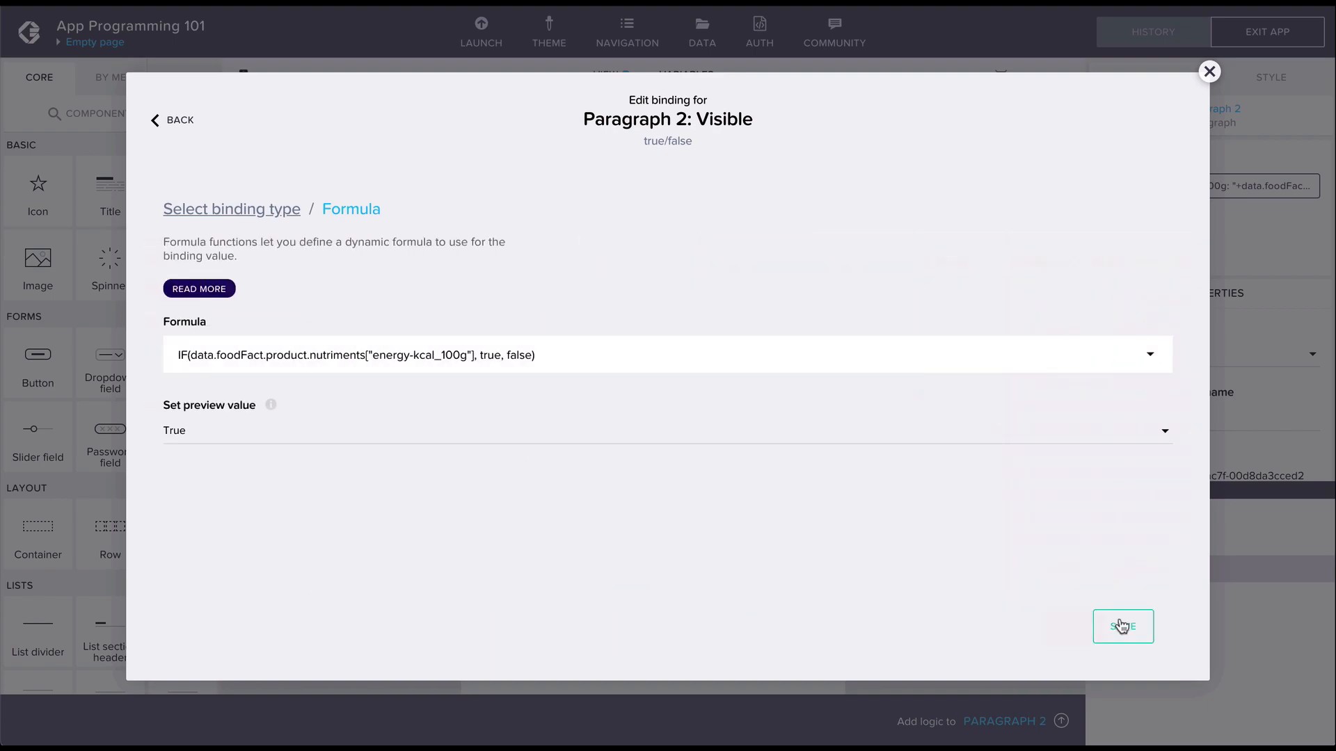
left_click(1123, 626)
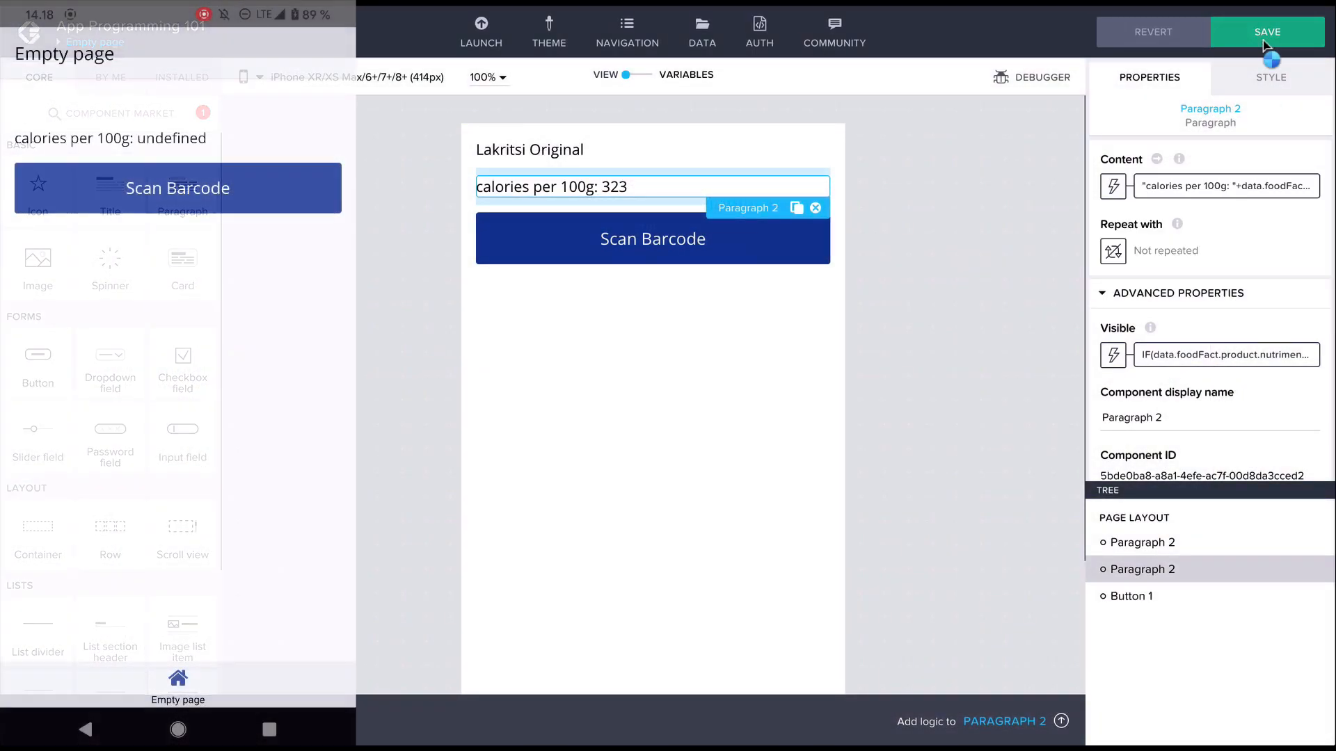
Save the app with the visibility formula applied
left_click(1266, 32)
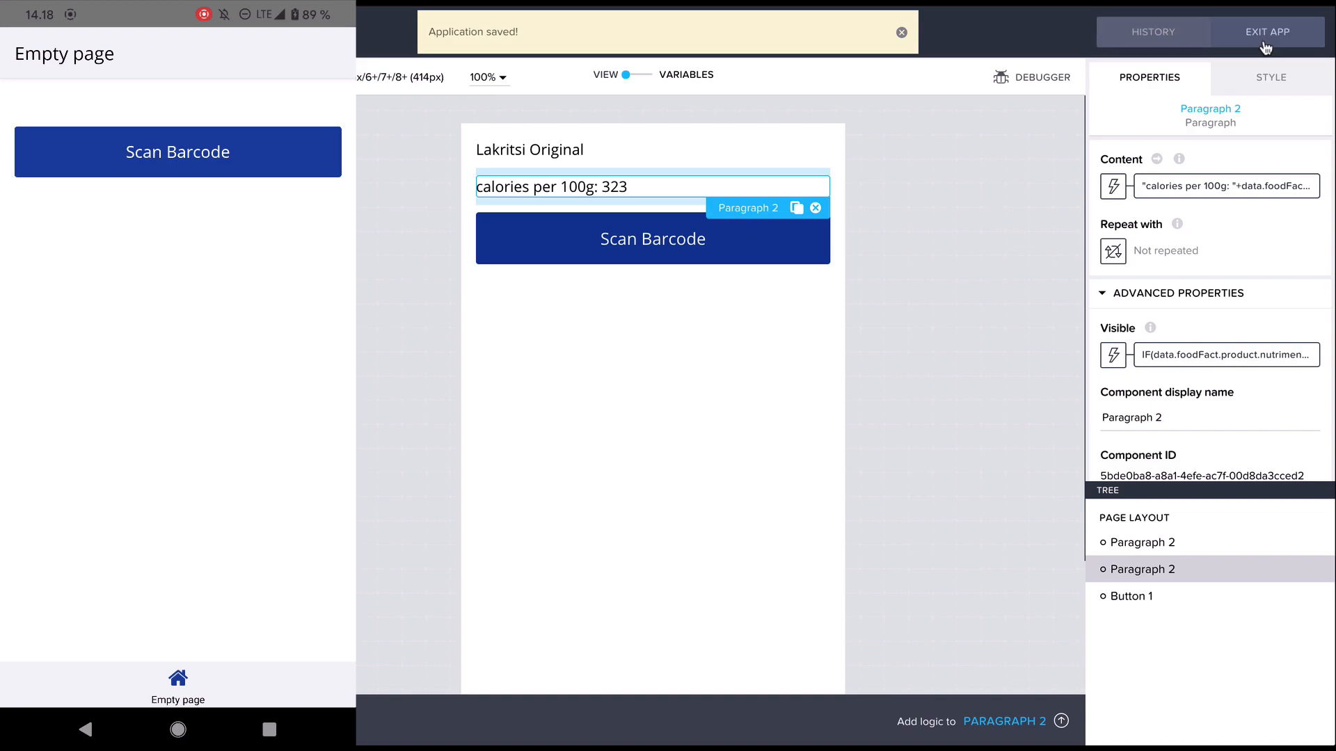
left_click(176, 151)
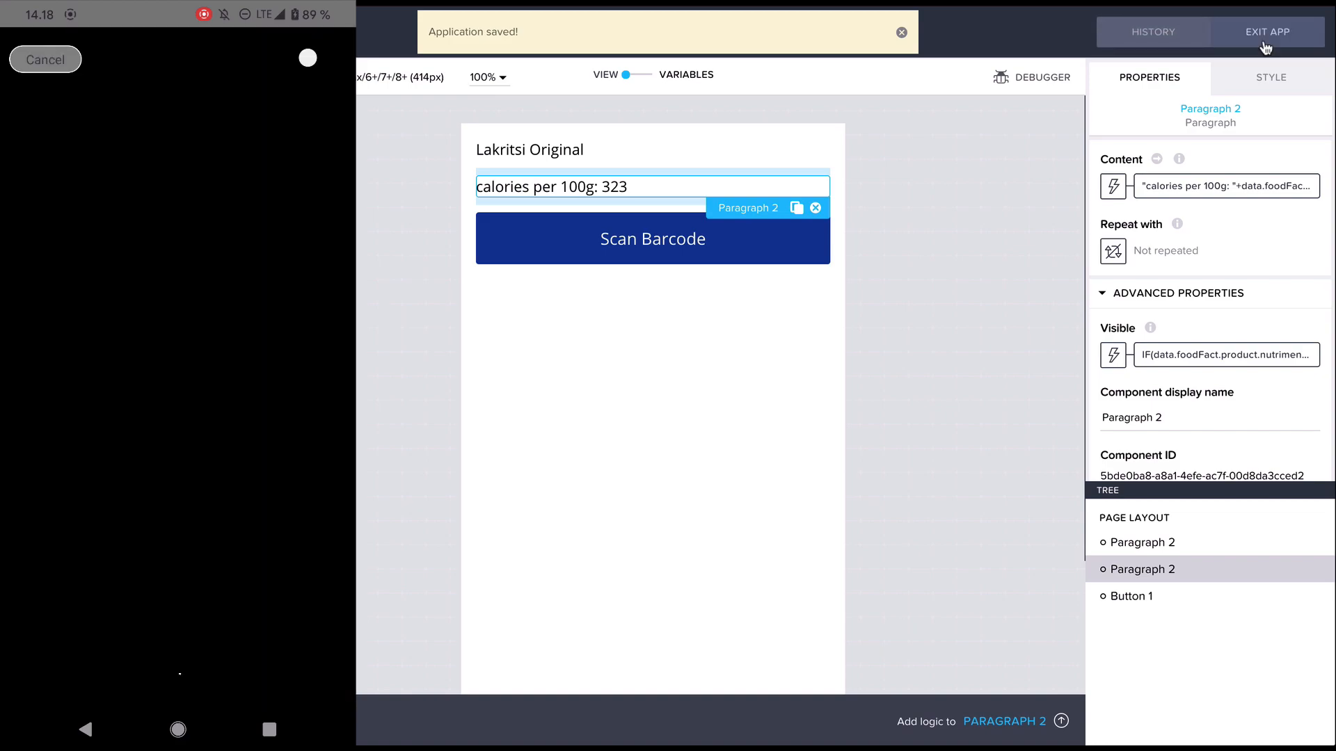